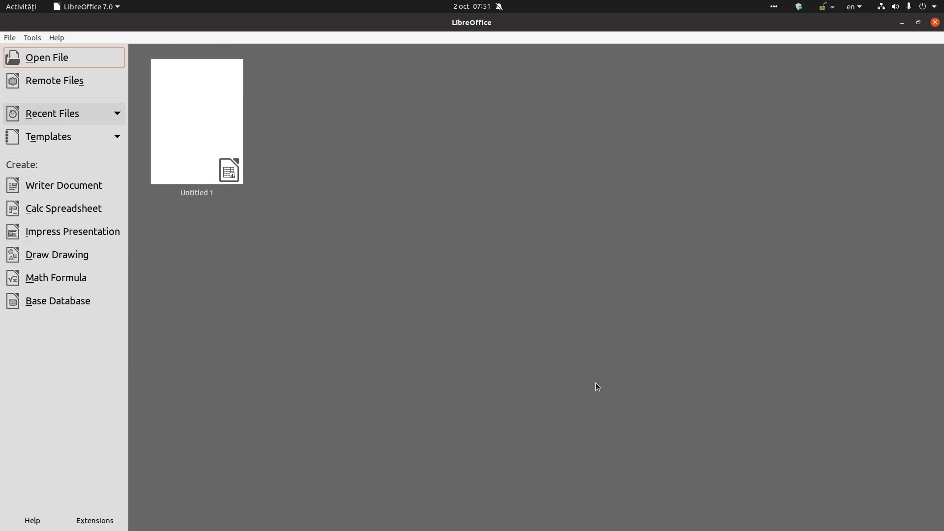
pyautogui.moveTo(524, 301)
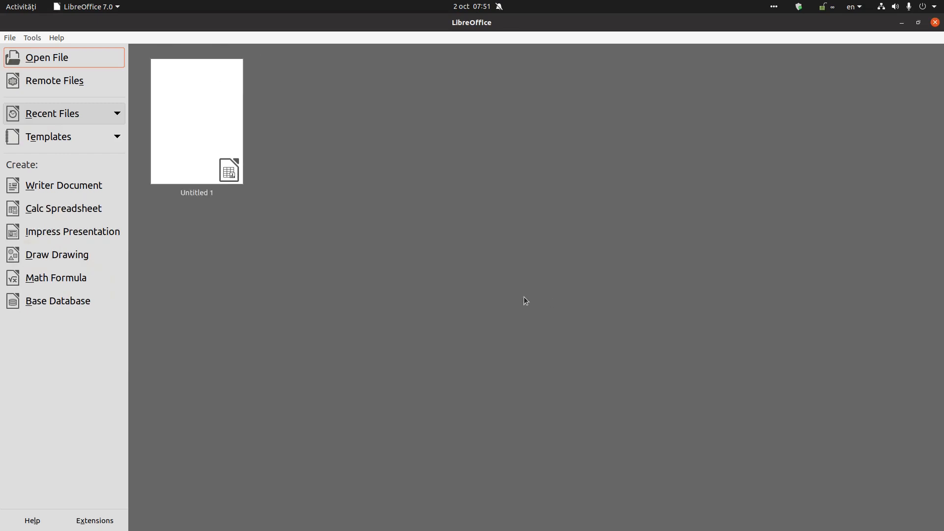
pyautogui.moveTo(64, 207)
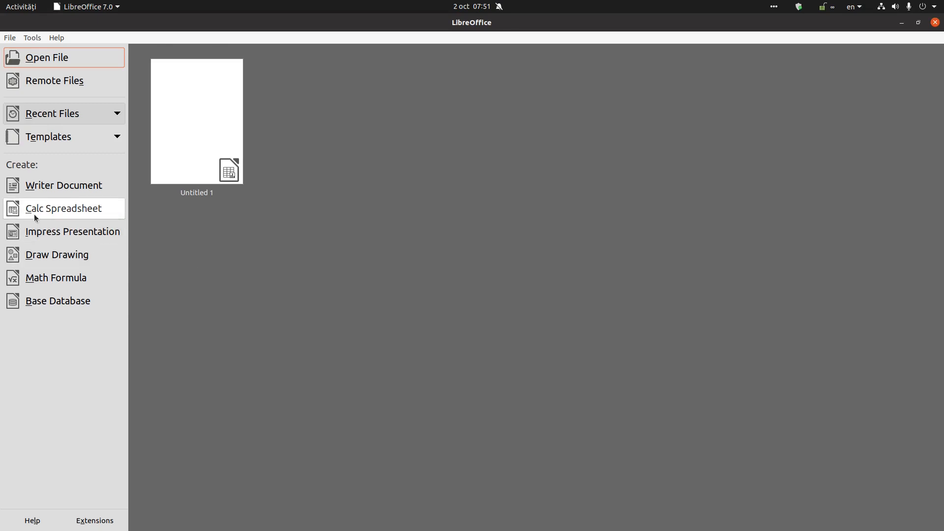
pyautogui.moveTo(77, 215)
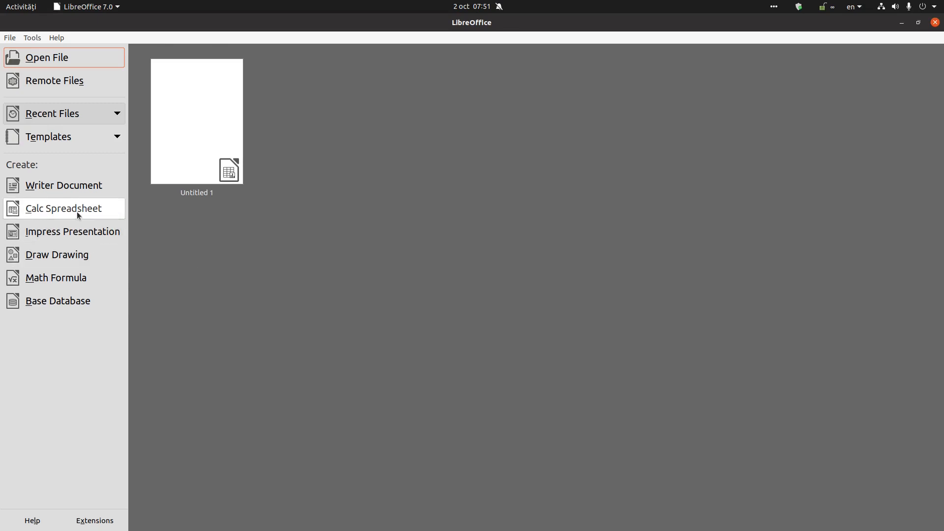
pyautogui.moveTo(159, 143)
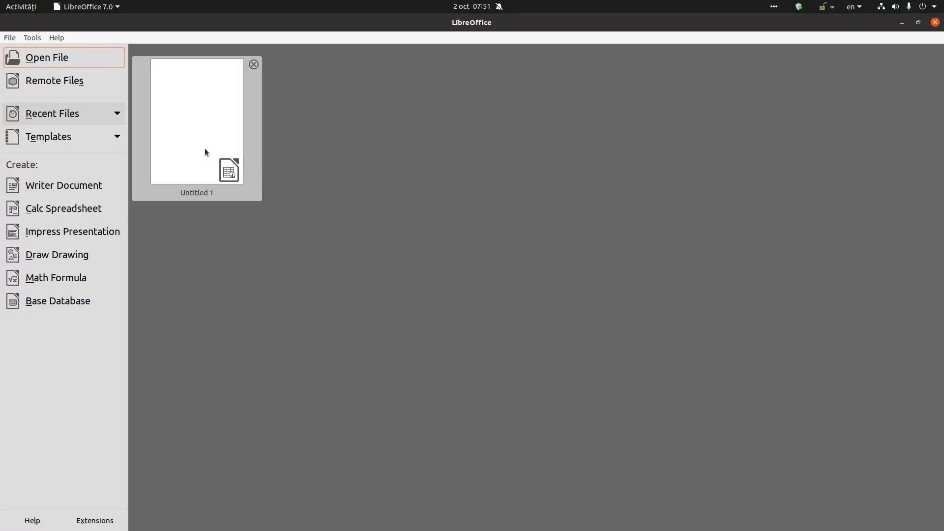
# Open the recent spreadsheet Untitled 1 from the Start Center thumbnails.
pyautogui.doubleClick(196, 121)
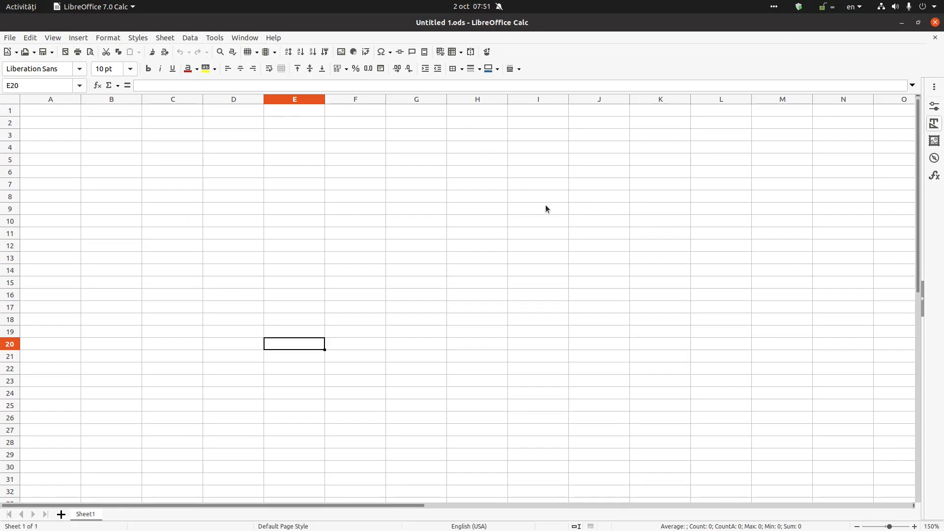
pyautogui.moveTo(144, 40)
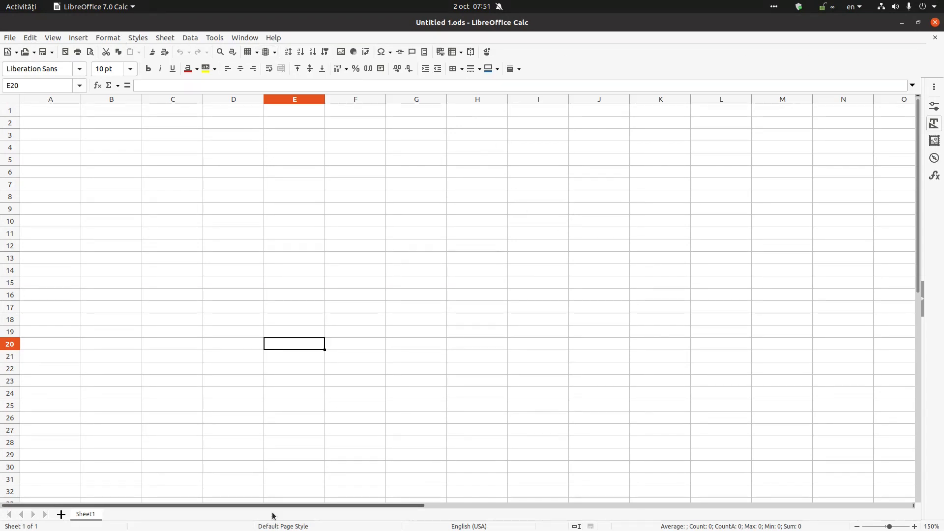
pyautogui.moveTo(261, 149)
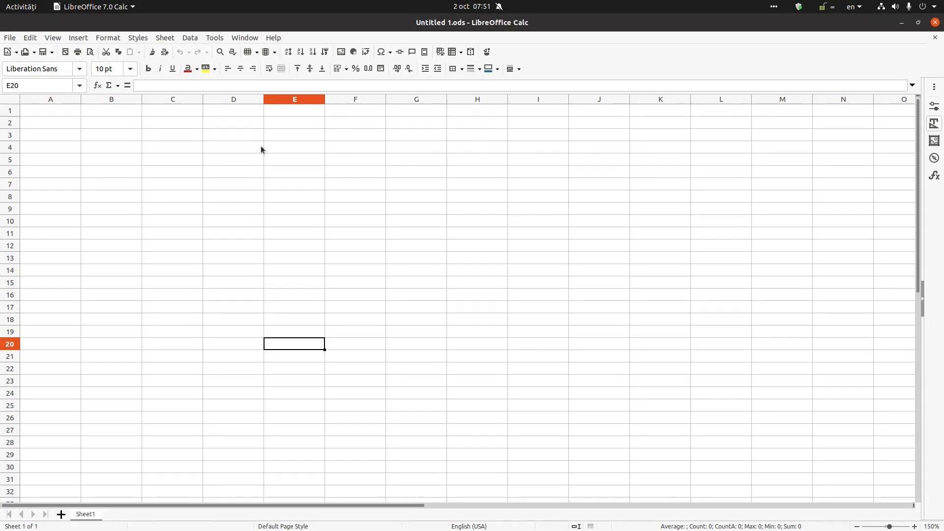
pyautogui.moveTo(179, 153)
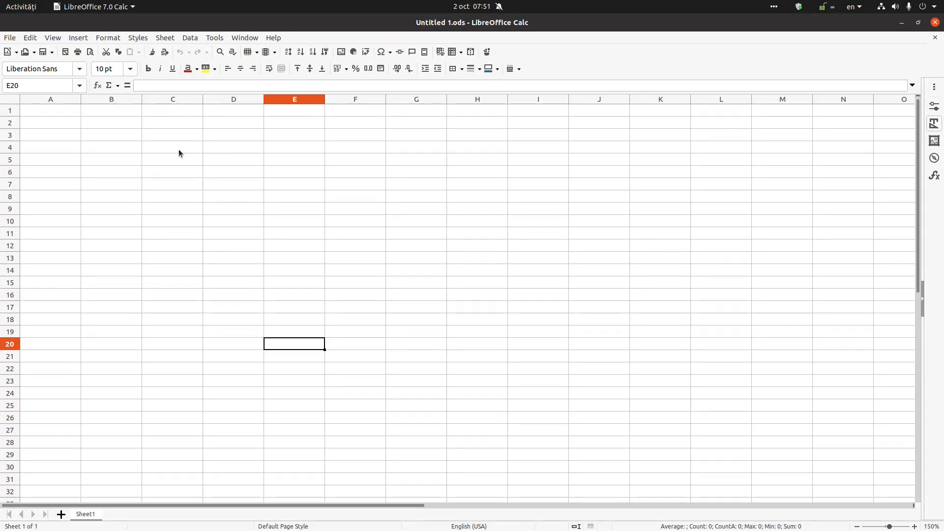
pyautogui.moveTo(9, 37)
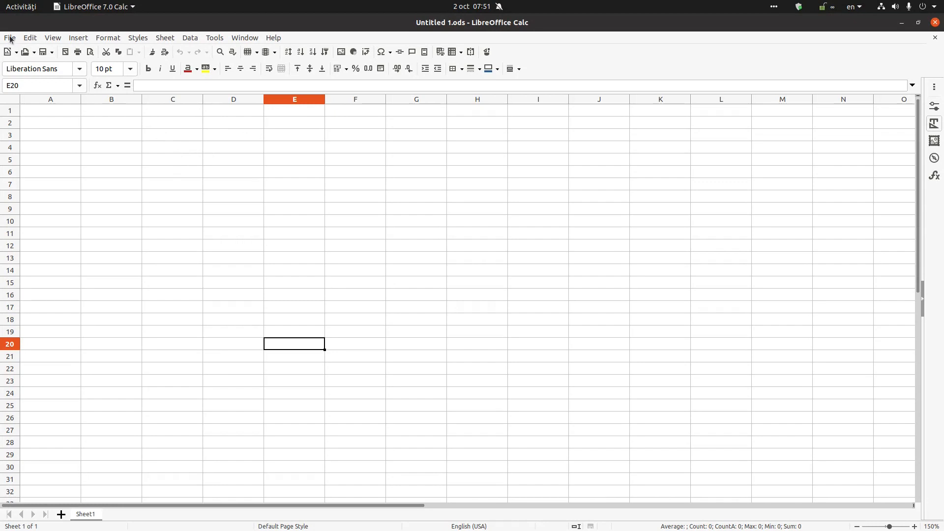
pyautogui.click(9, 38)
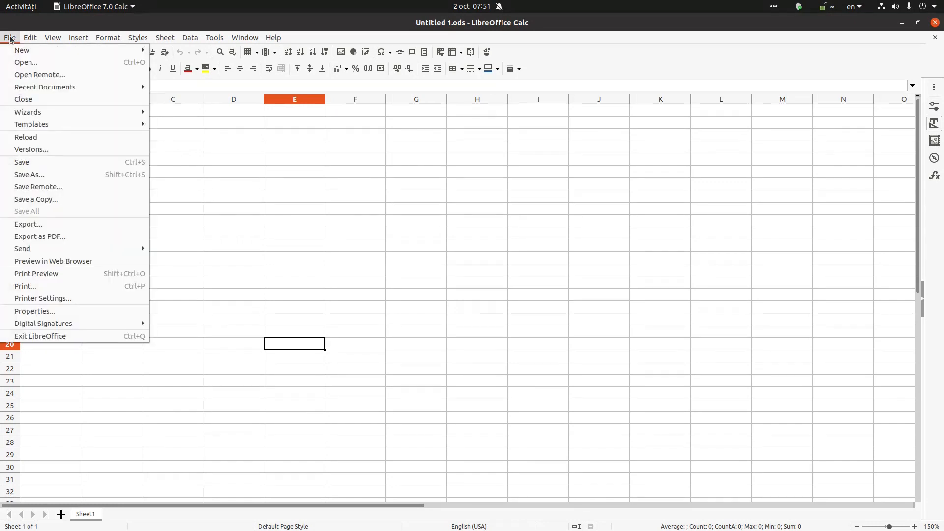
pyautogui.moveTo(18, 40)
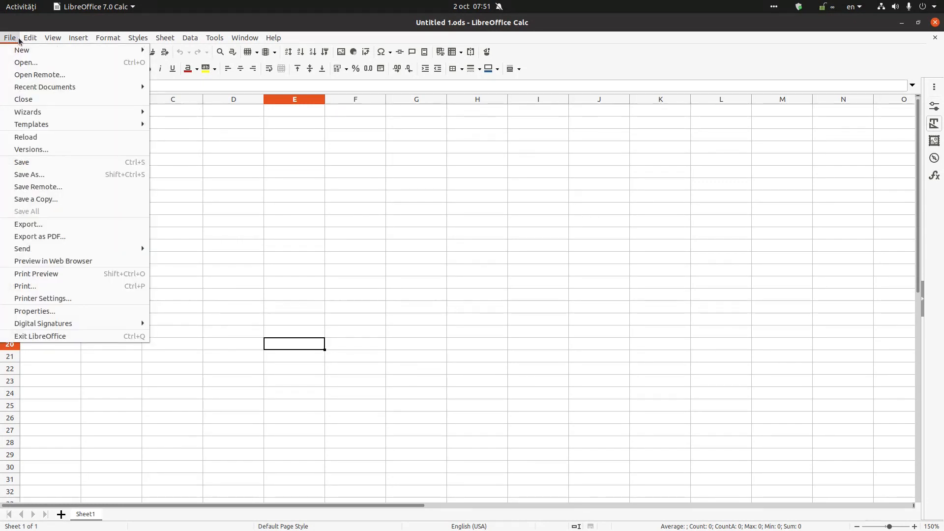
pyautogui.moveTo(31, 150)
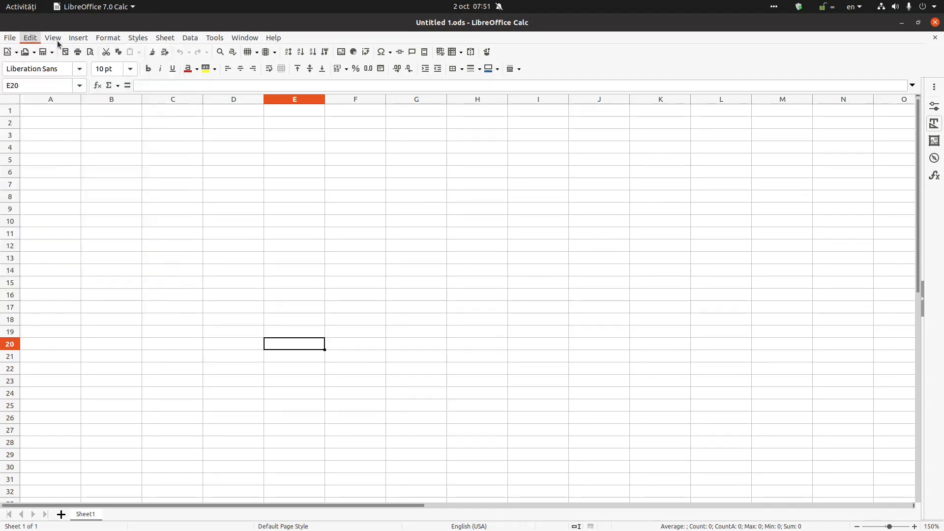
pyautogui.click(77, 37)
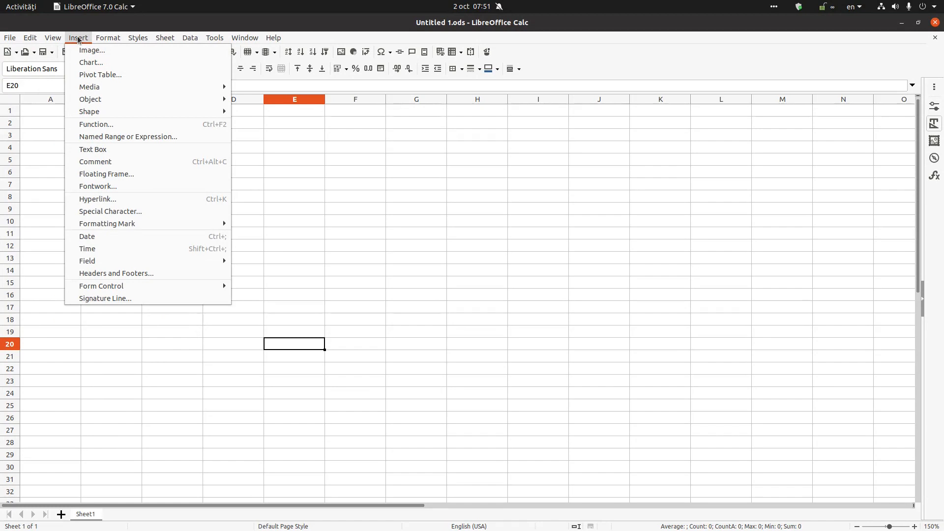
pyautogui.click(108, 37)
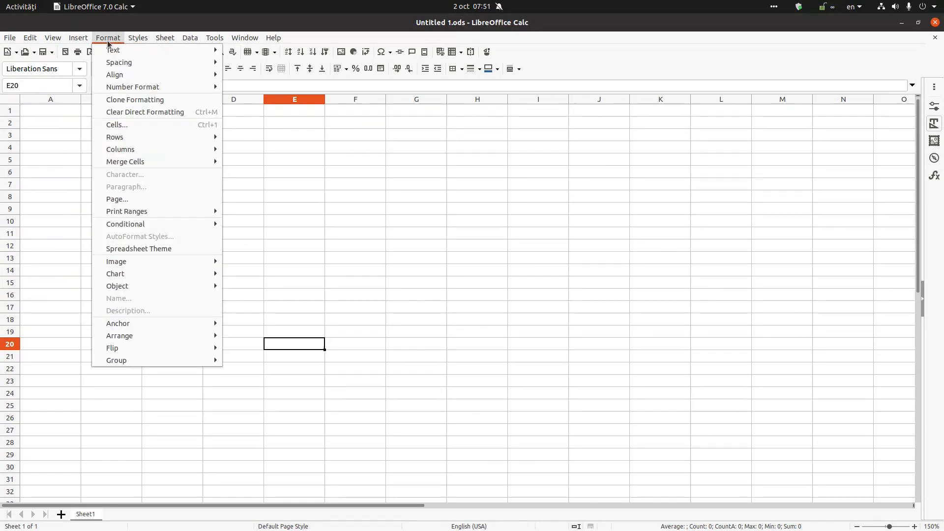
pyautogui.moveTo(135, 99)
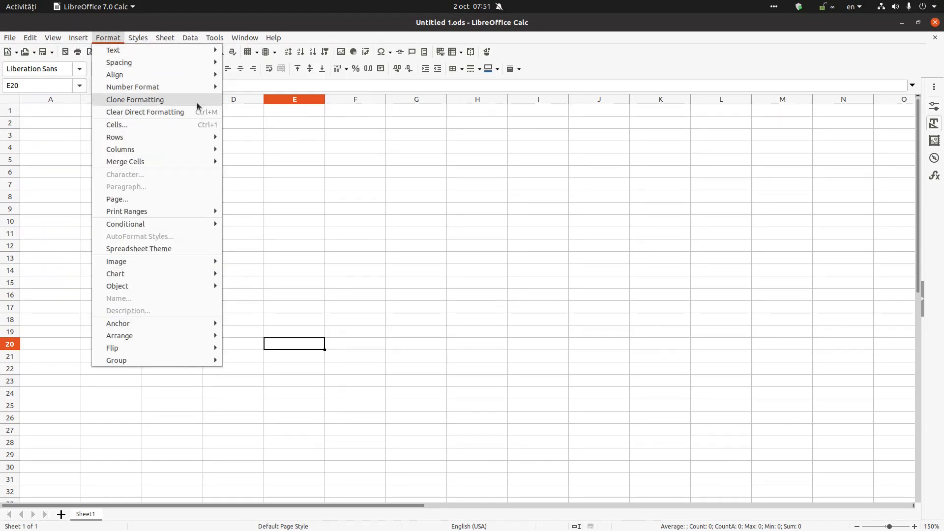
pyautogui.click(214, 37)
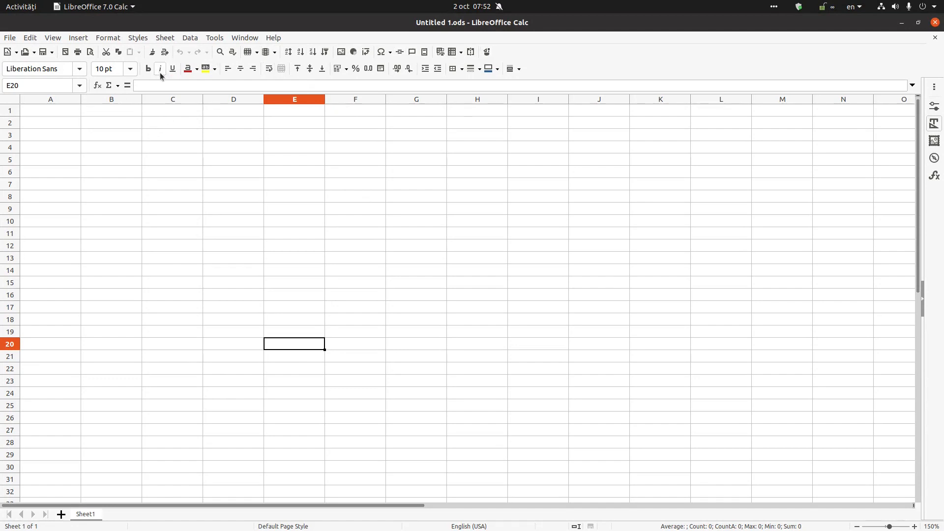
pyautogui.moveTo(510, 68)
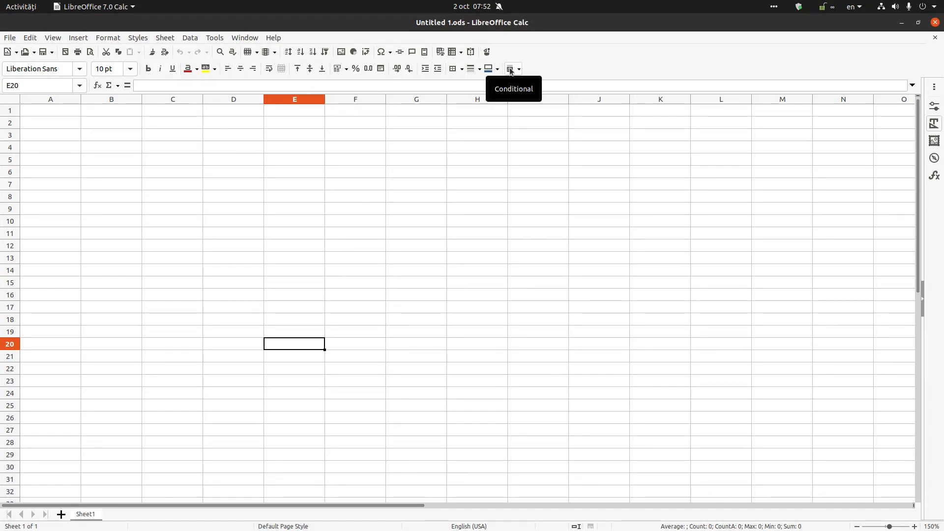
pyautogui.moveTo(166, 527)
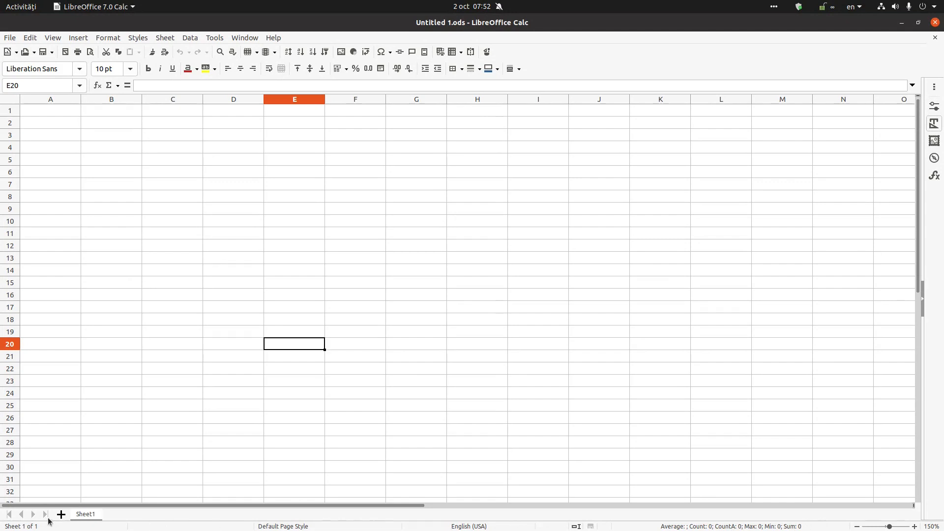
# Toggle the Navigator, dismiss Page Style unchanged, and enter 1 in E12 and 2 in E13.
pyautogui.press('F5')
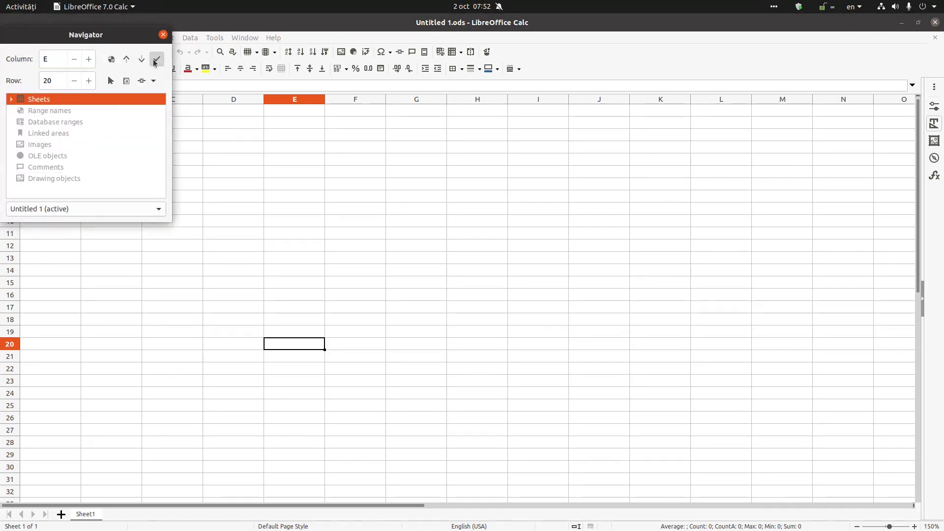
pyautogui.click(162, 34)
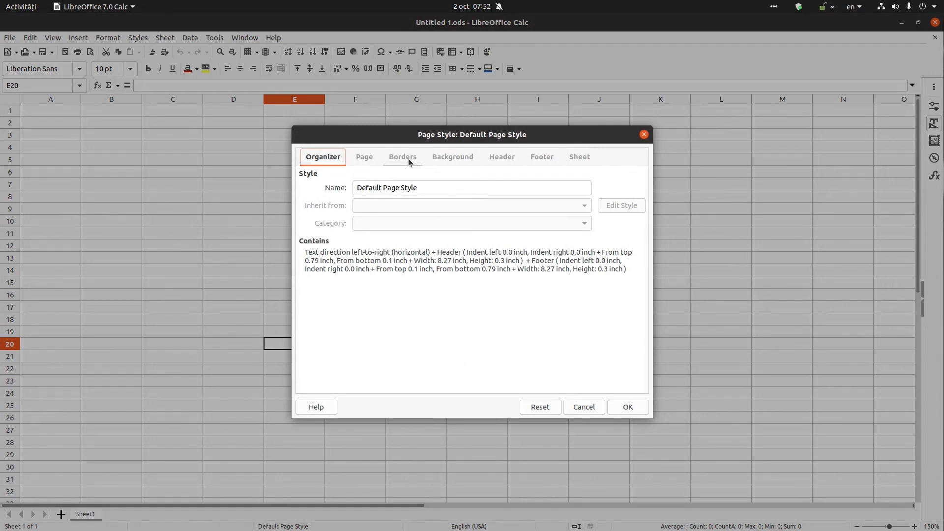
pyautogui.click(584, 407)
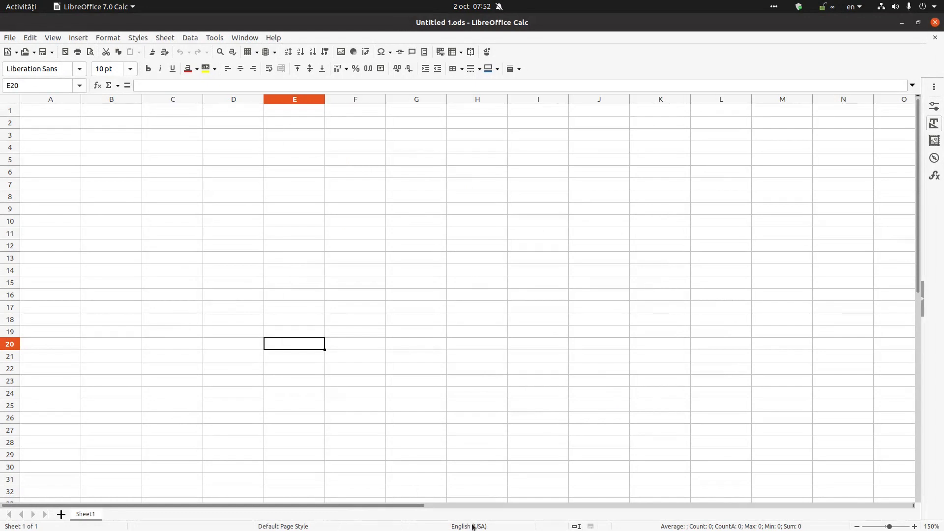
pyautogui.click(468, 526)
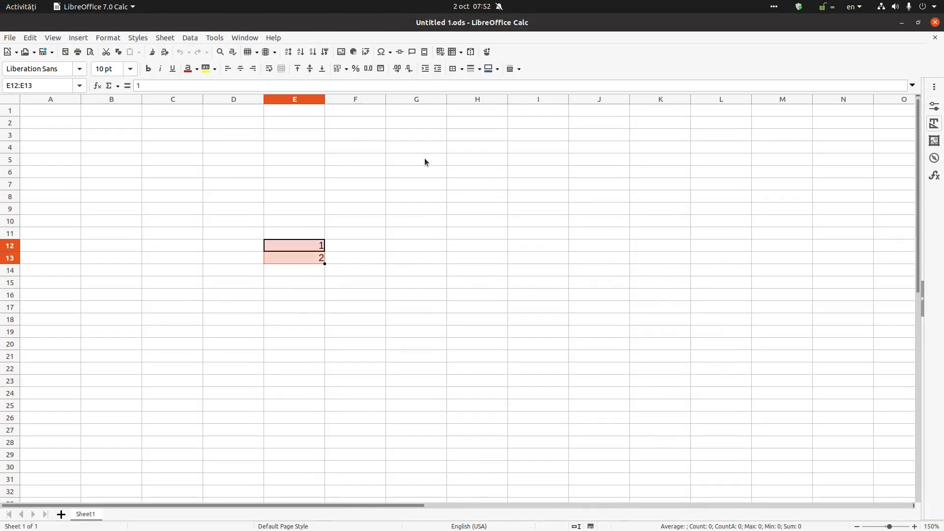
pyautogui.rightClick(722, 525)
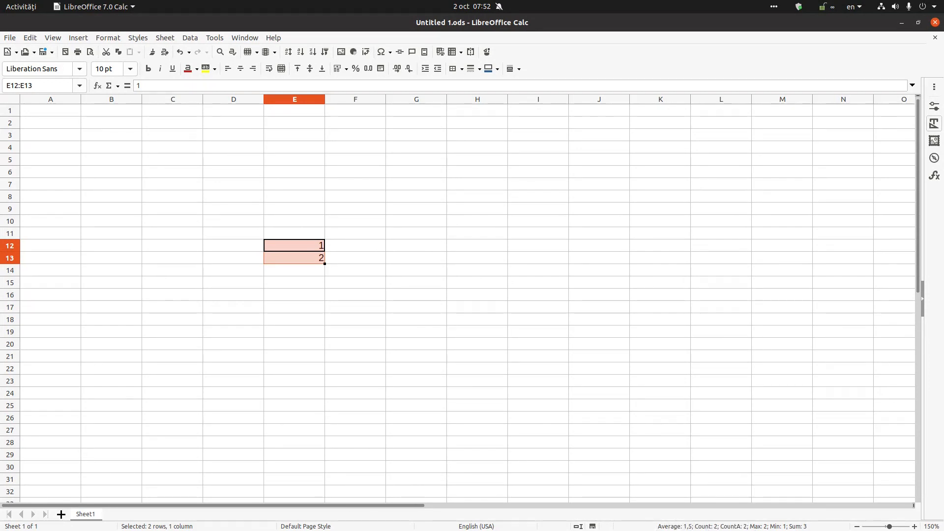
pyautogui.moveTo(303, 176)
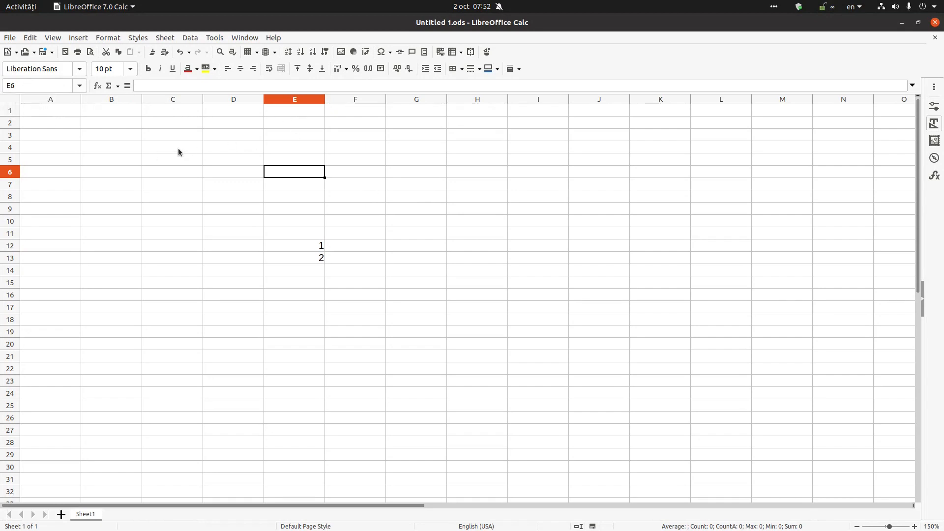
pyautogui.moveTo(150, 149)
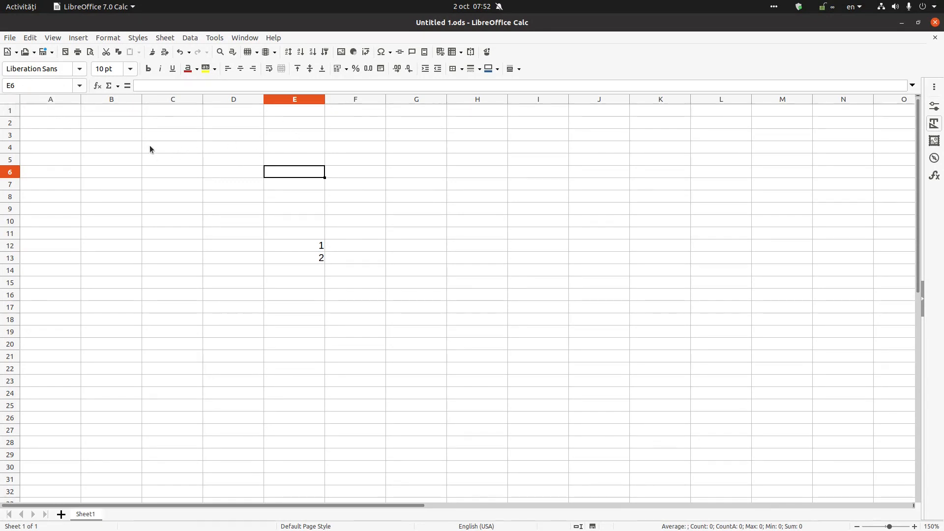
pyautogui.click(173, 147)
pyautogui.write('C')
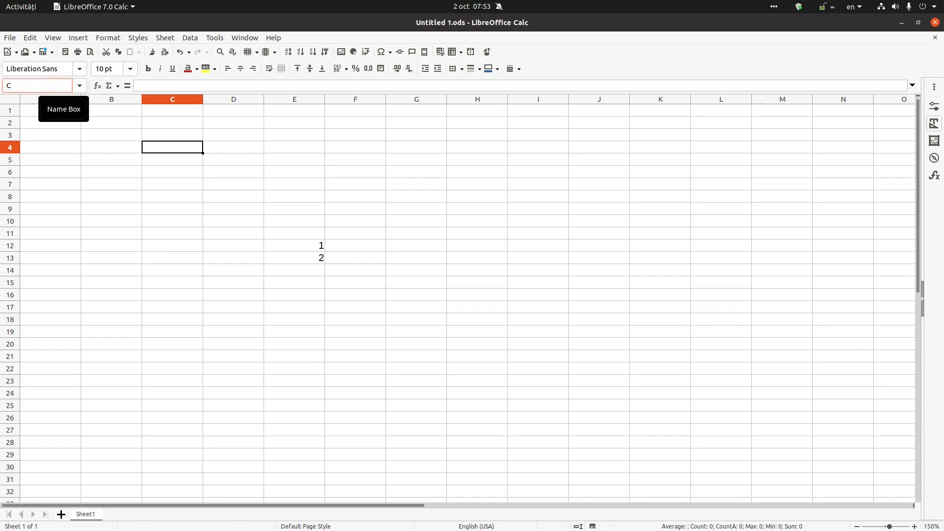
# Select A1:B2 and name it 'MySelection' in the Name Box.
pyautogui.write('40')
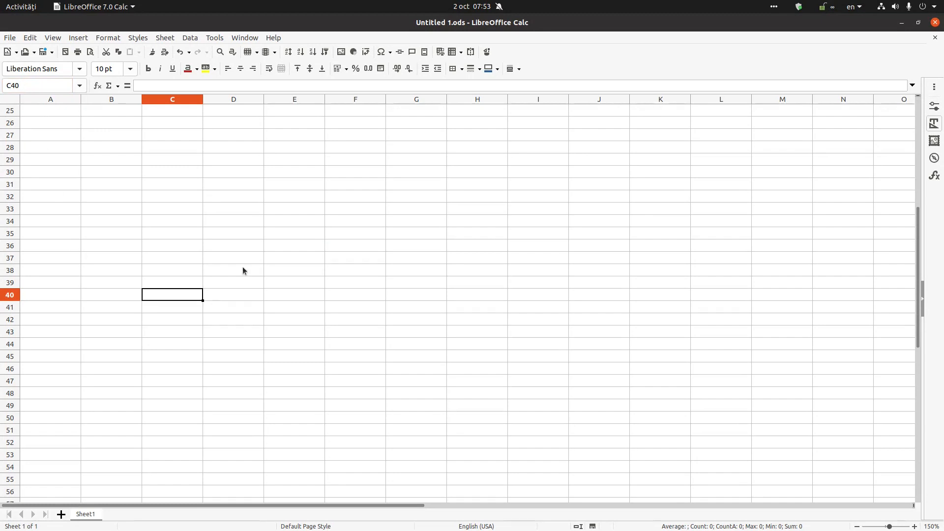
pyautogui.moveTo(156, 111)
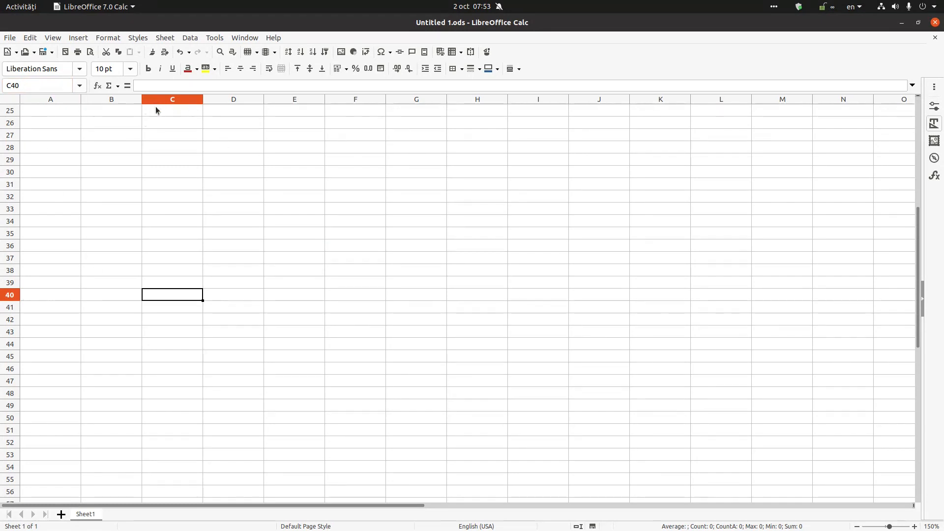
pyautogui.moveTo(133, 106)
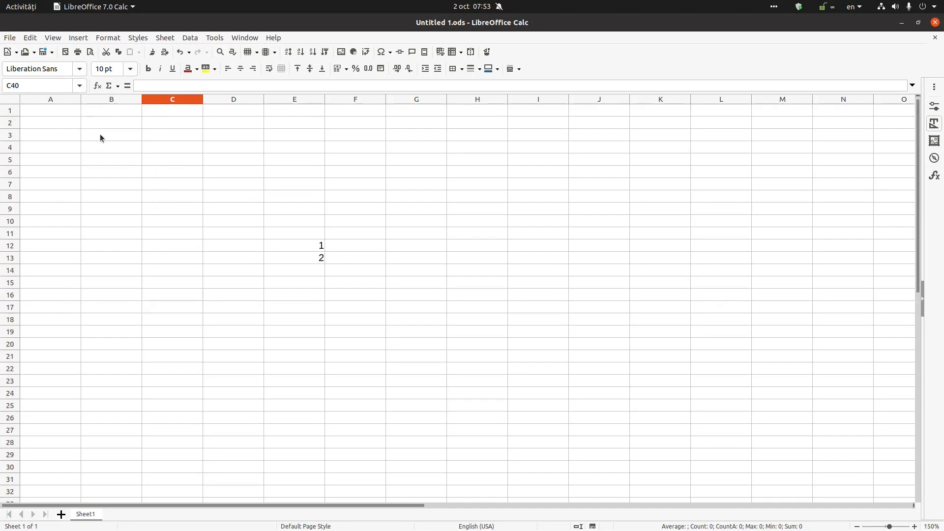
pyautogui.moveTo(50, 109); pyautogui.dragTo(110, 122)
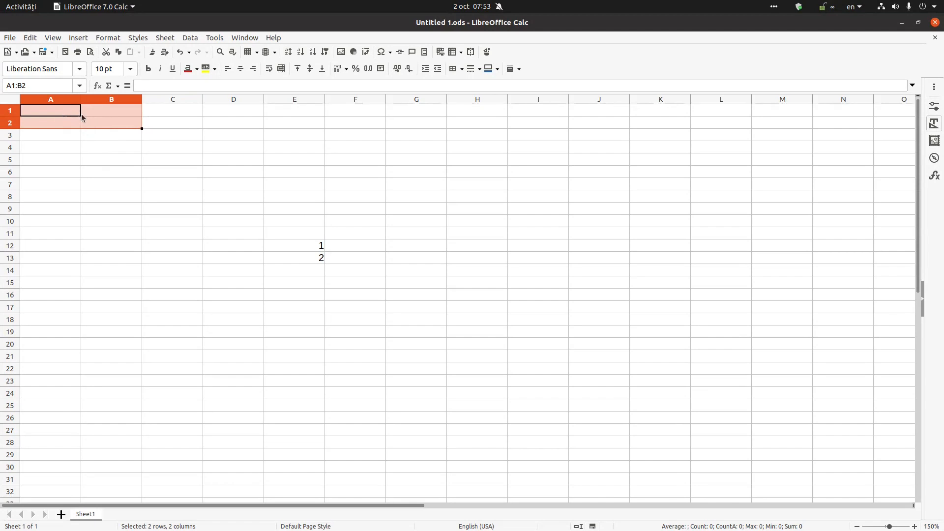
pyautogui.moveTo(14, 122)
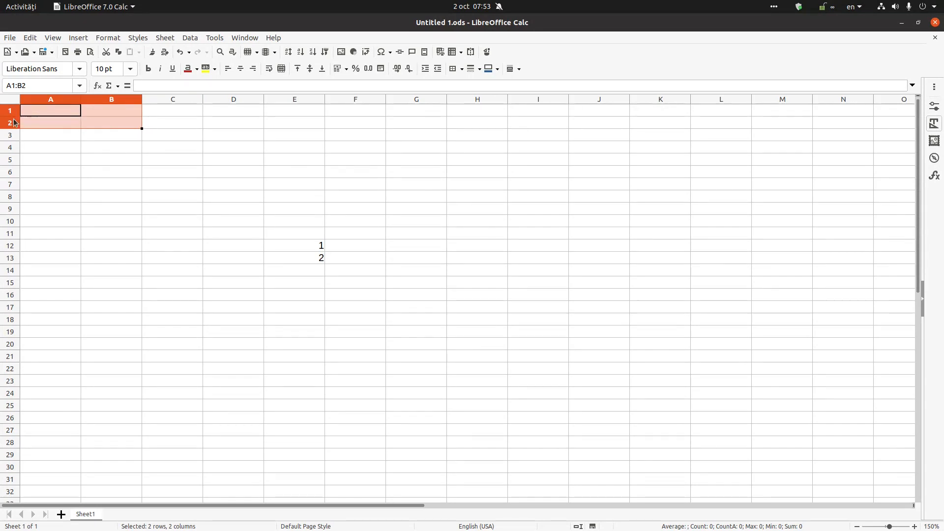
pyautogui.click(40, 85)
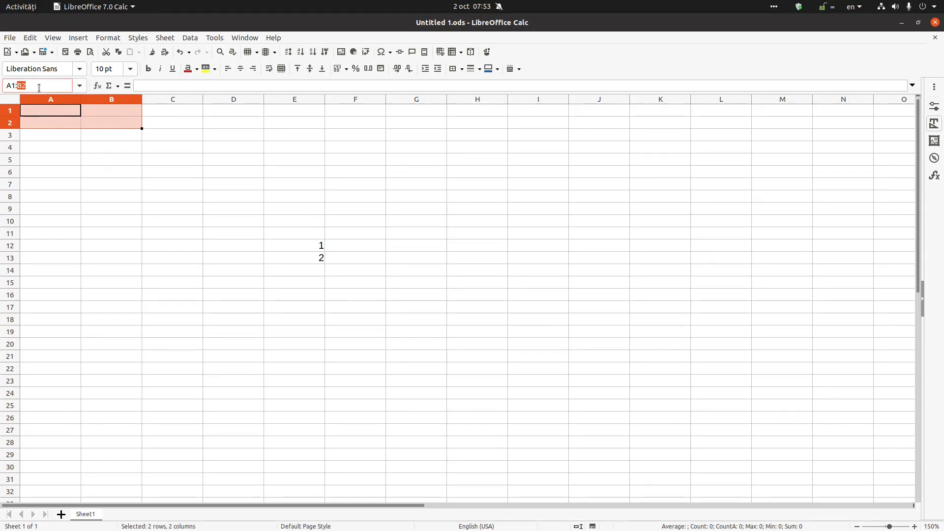
pyautogui.write('My')
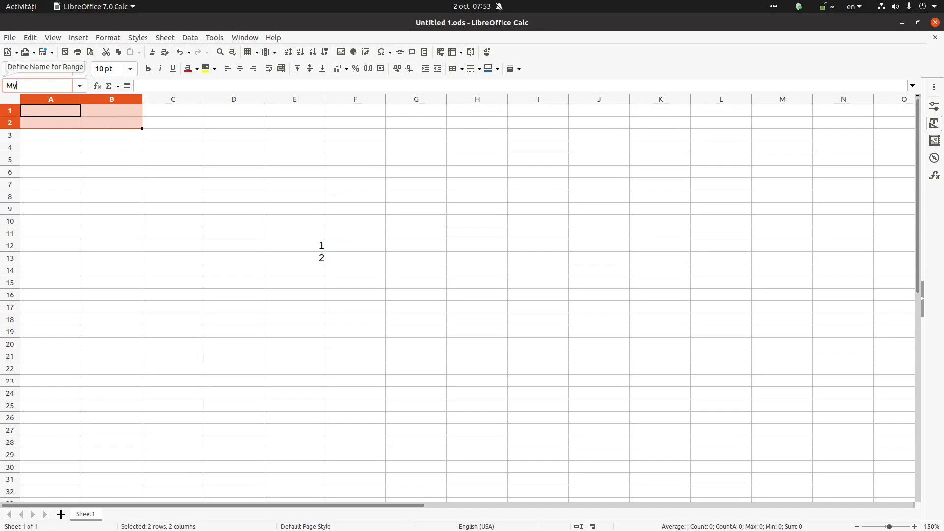
pyautogui.write('Selection')
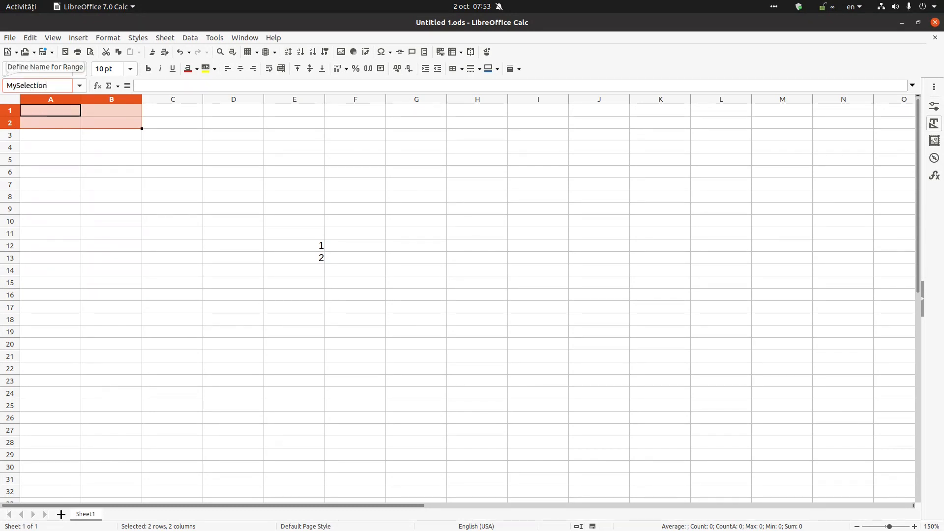
pyautogui.click(51, 172)
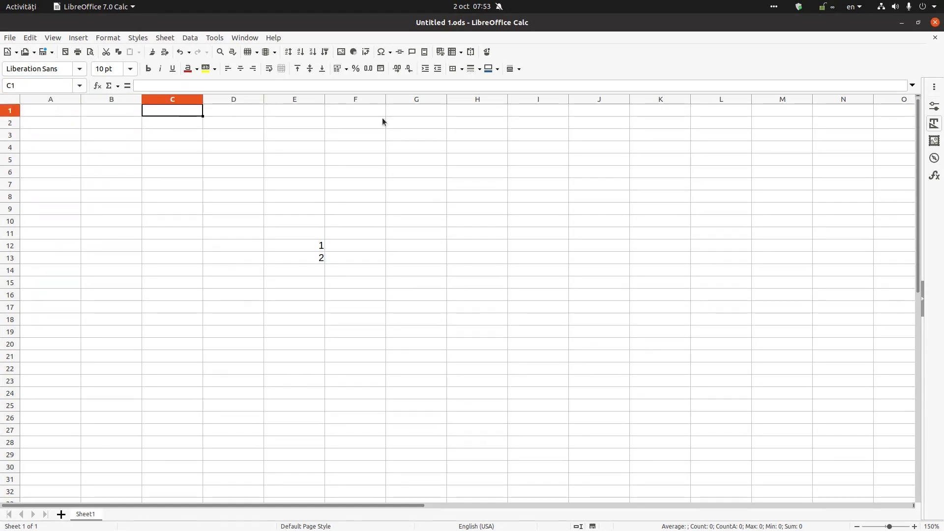
# Enter =SUM(MySelection) in C1, which shows 0.
pyautogui.write('=S')
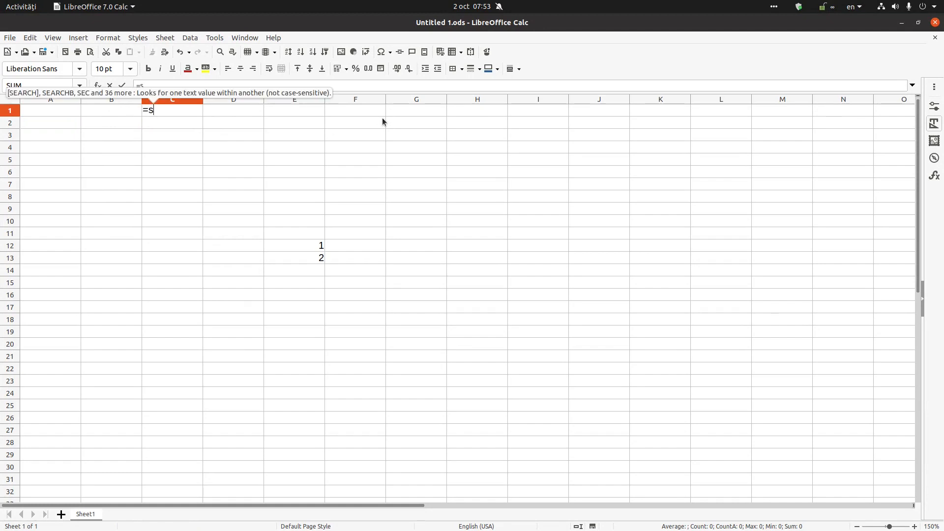
pyautogui.write('um(A1:B2')
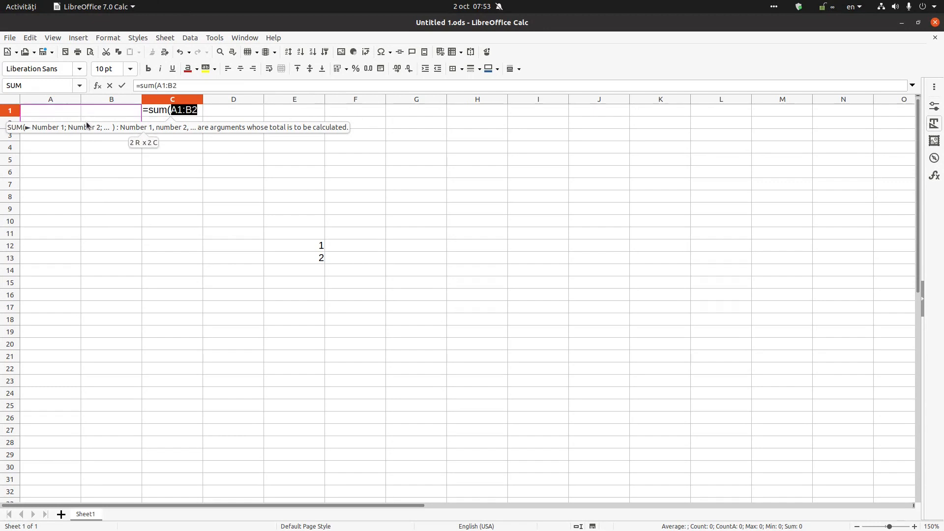
pyautogui.press('BackSpace')
pyautogui.write('My')
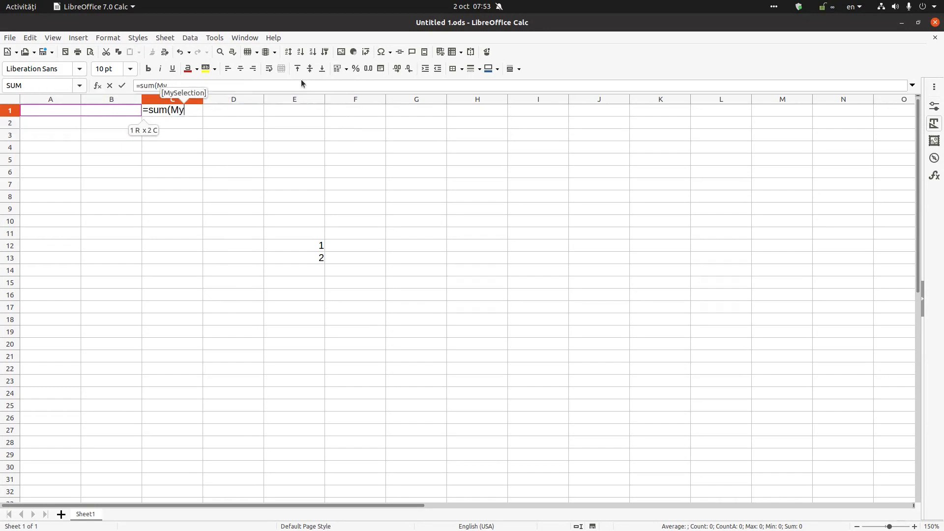
pyautogui.write('Selection')
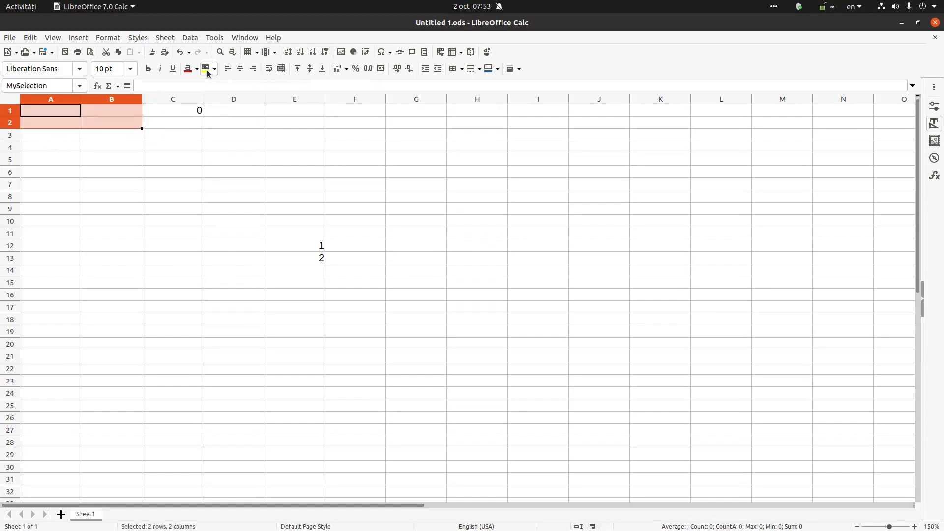
# Shade A1:B2 yellow, enter 5, 10, 10, 5 and 10 in B3, so C1 shows 30.
pyautogui.click(215, 68)
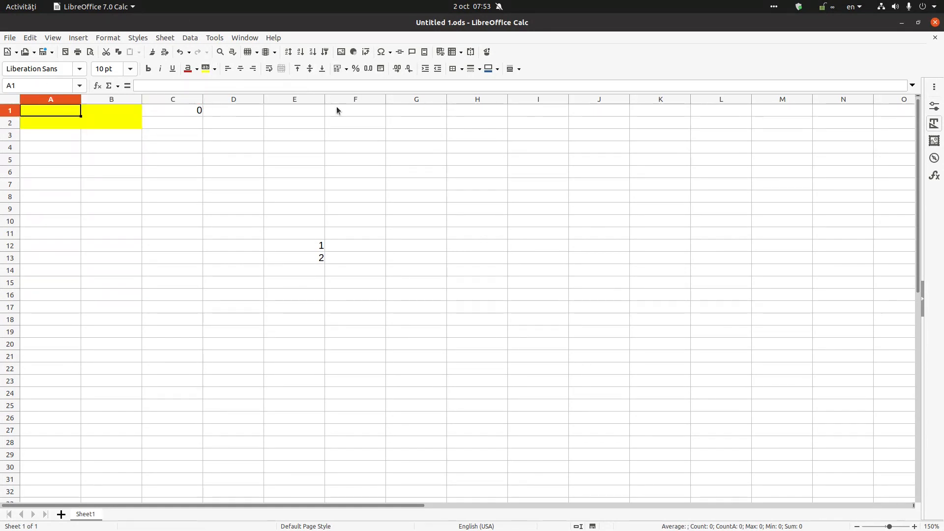
pyautogui.write('5')
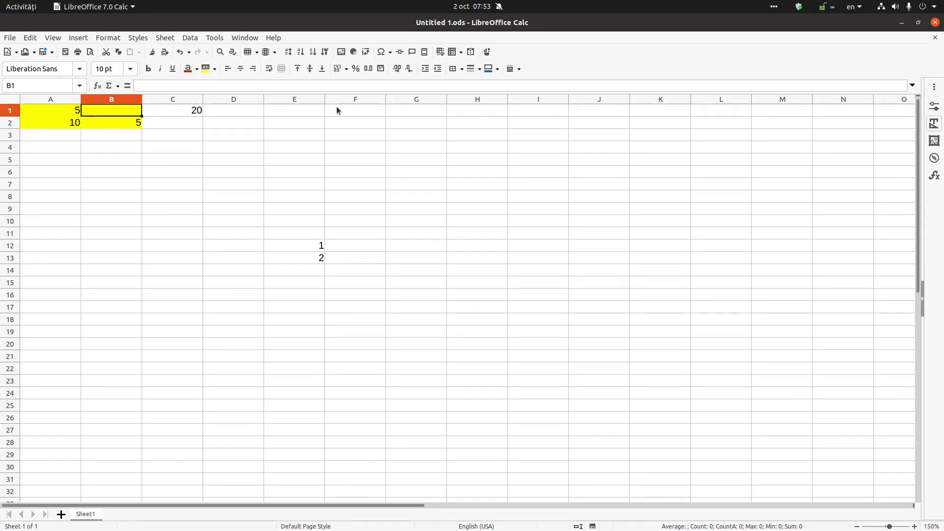
pyautogui.write('10')
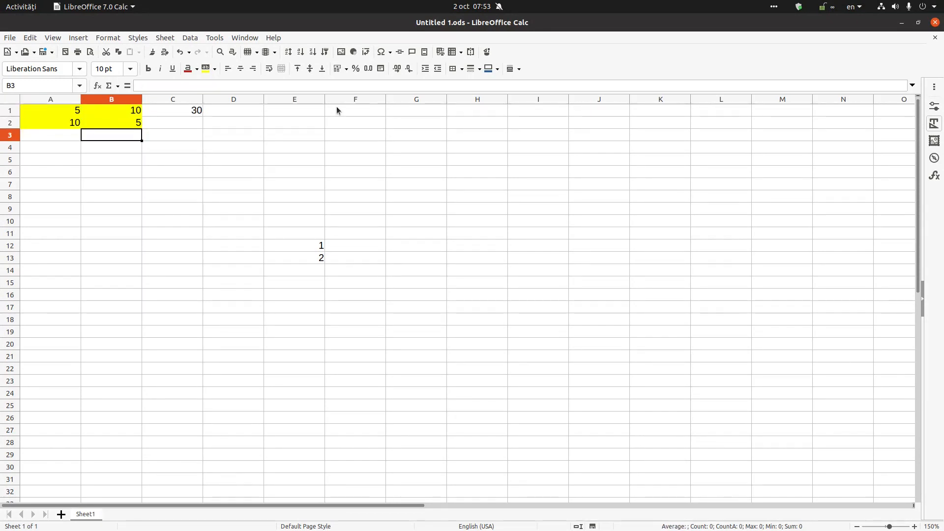
pyautogui.write('10')
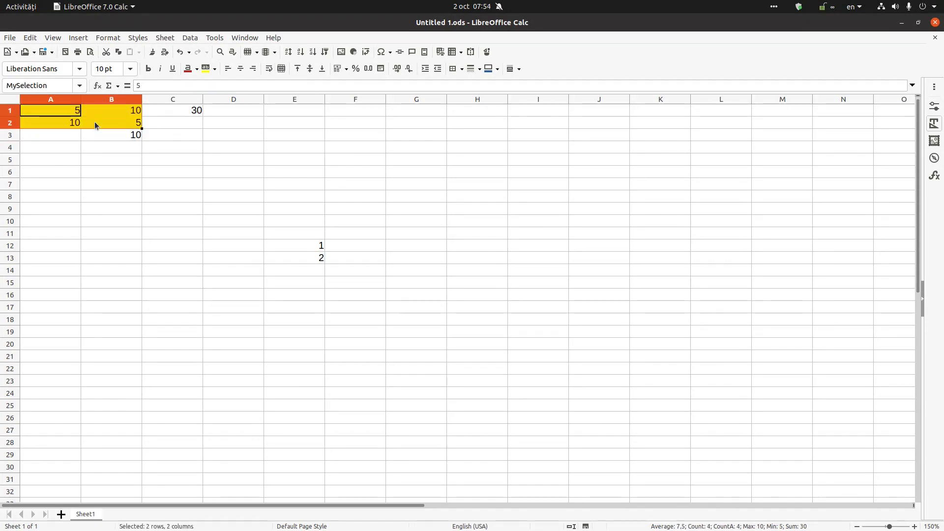
pyautogui.click(172, 110)
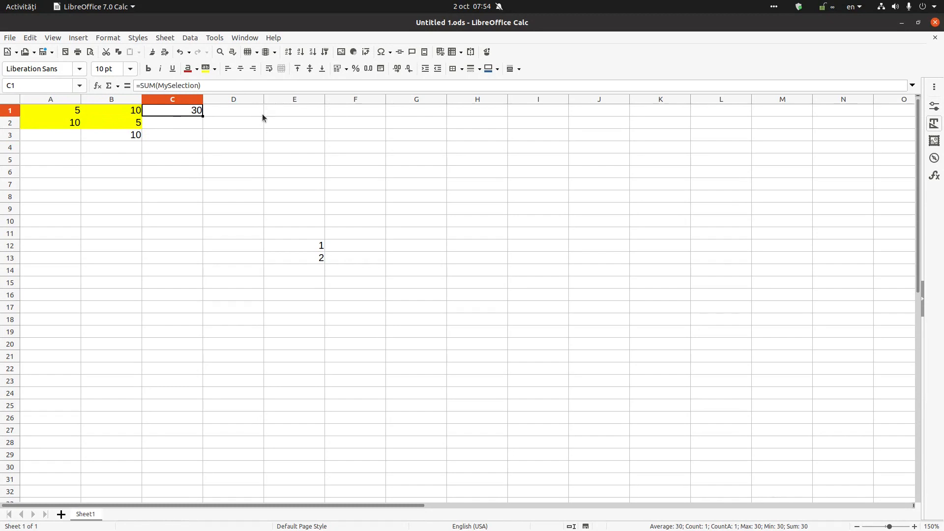
pyautogui.moveTo(96, 85)
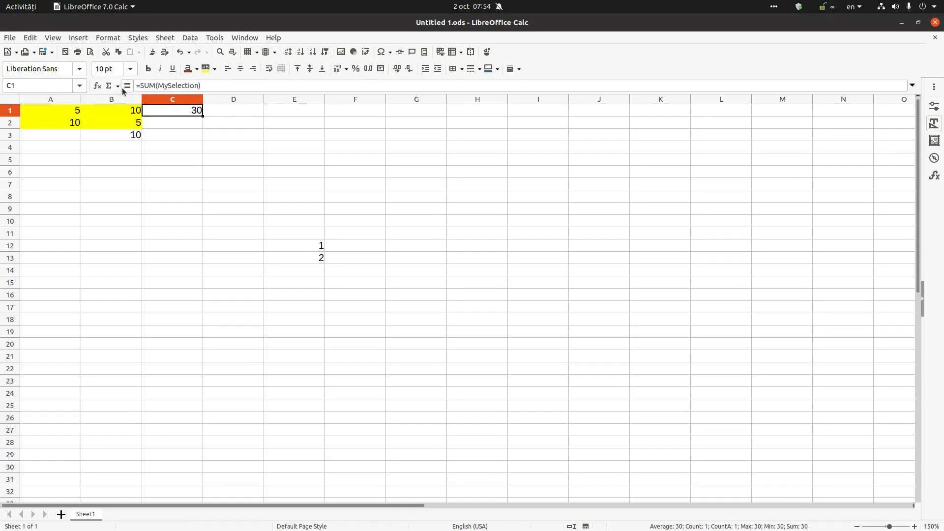
# Enter =SUM(B1:C2) in E1 to show 45, with 0 in C2.
pyautogui.doubleClick(172, 109)
pyautogui.write('=')
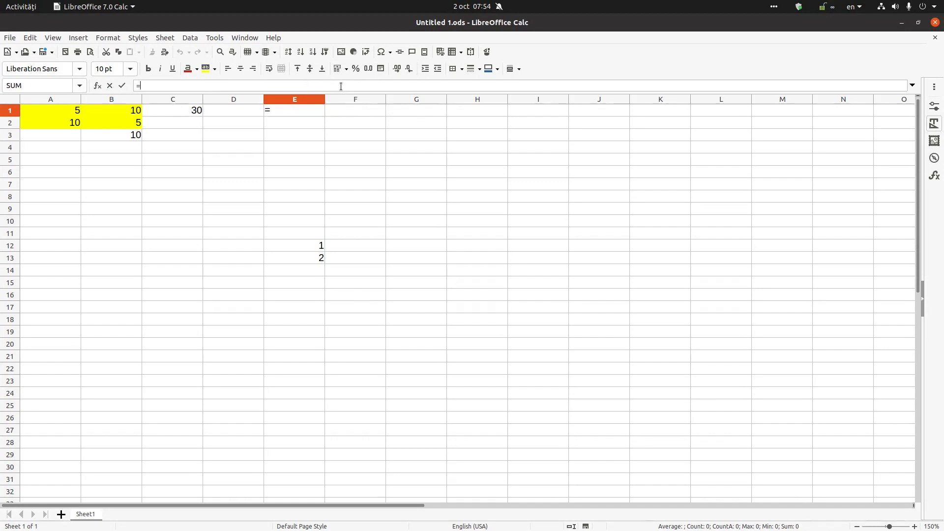
pyautogui.write('sum')
pyautogui.click(172, 122)
pyautogui.write('0')
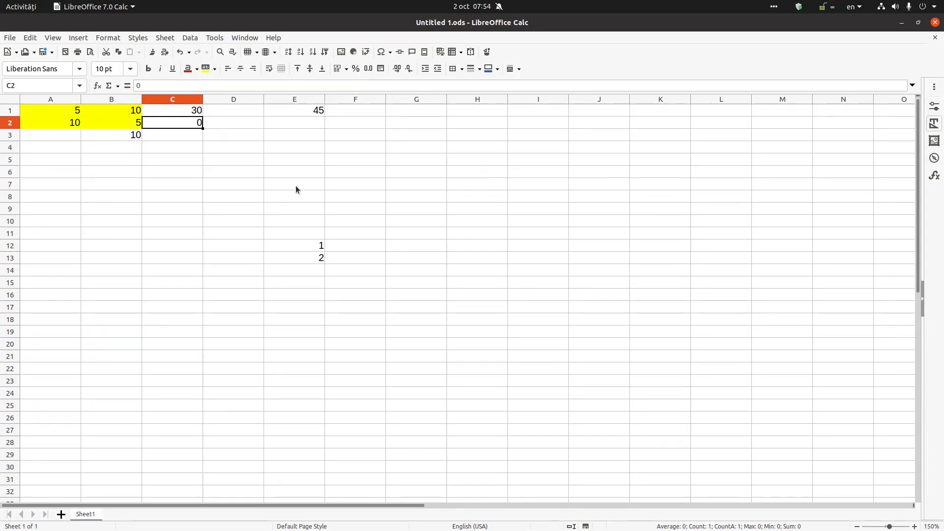
pyautogui.moveTo(300, 188)
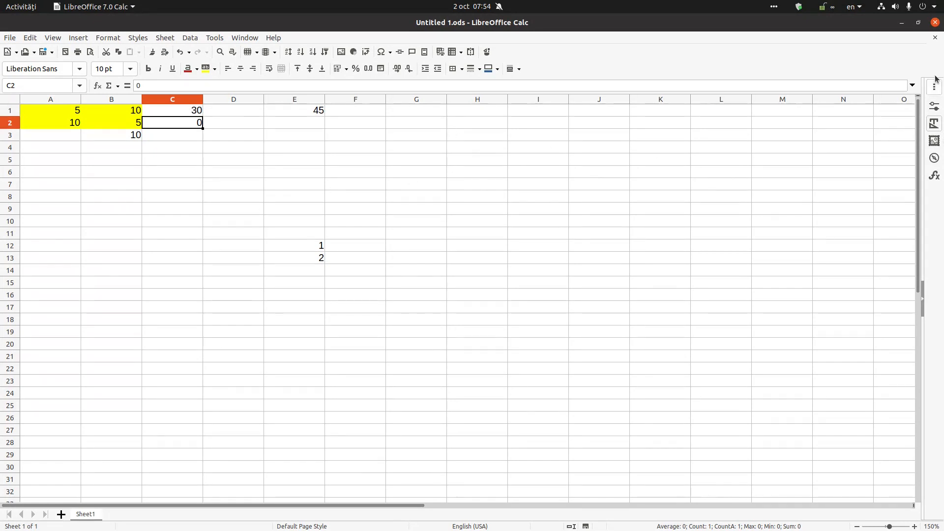
pyautogui.moveTo(670, 206)
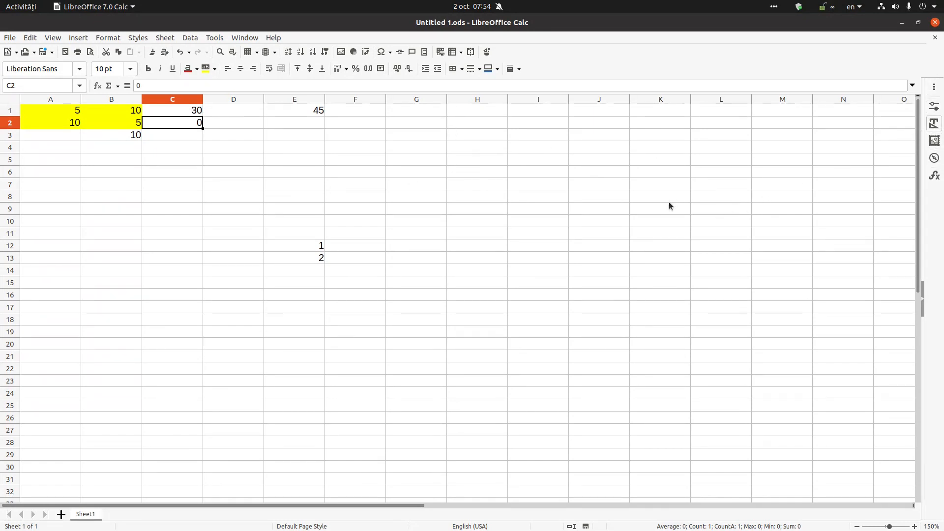
# Expand the Properties deck in the right sidebar.
pyautogui.click(934, 123)
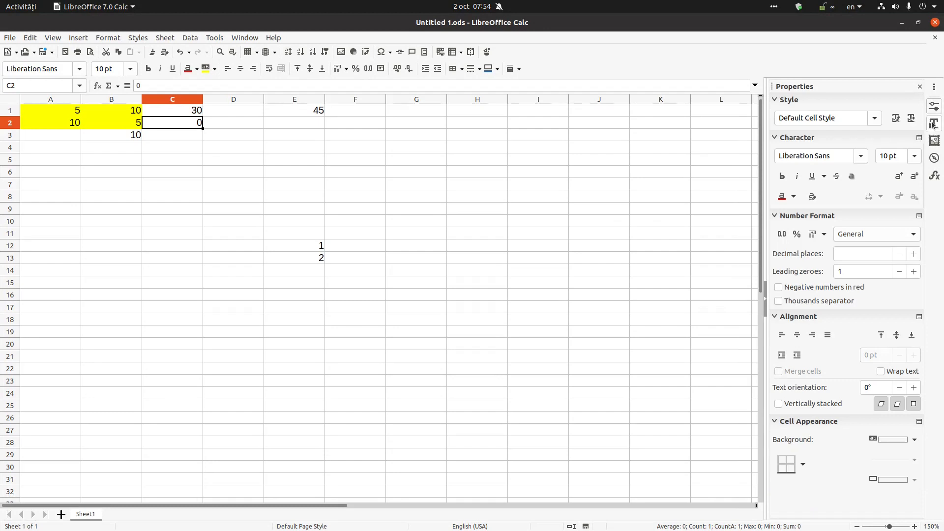
pyautogui.moveTo(934, 158)
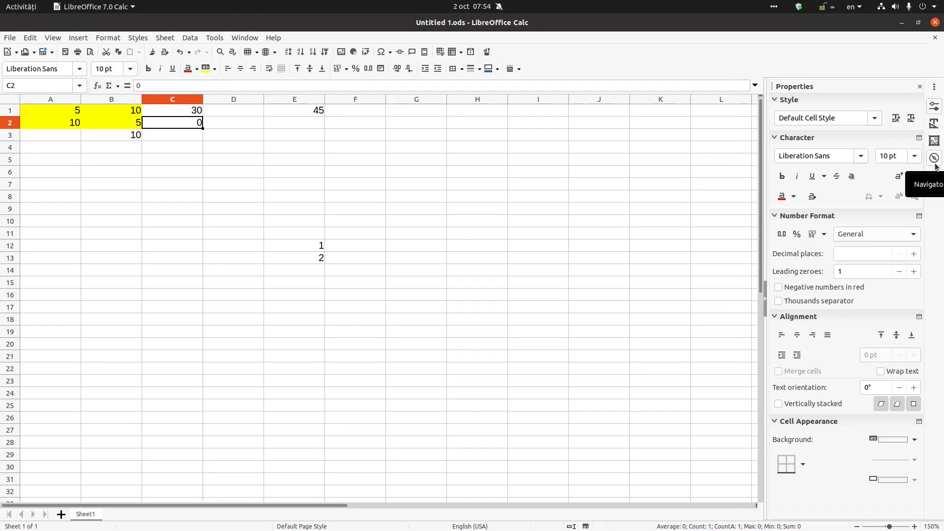
pyautogui.moveTo(933, 175)
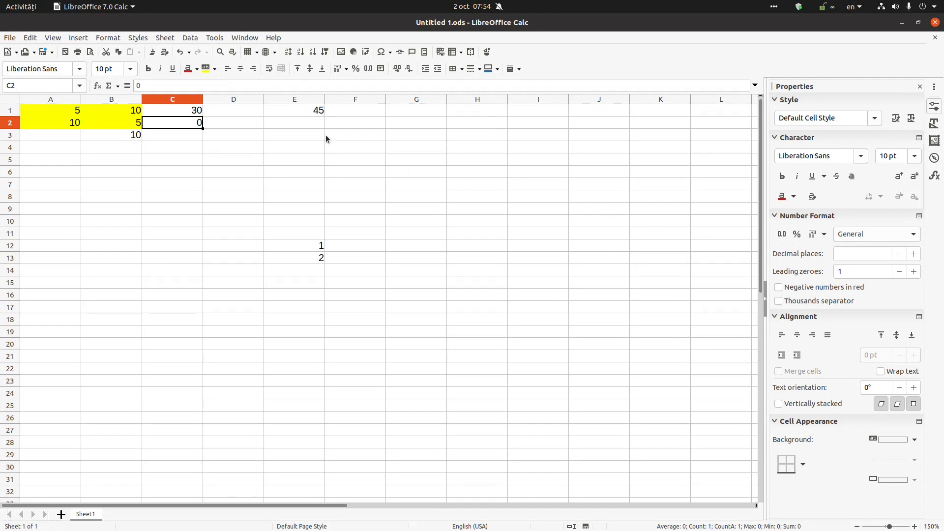
# Make row 1 taller, center E1 vertically, and color its 45 orange.
pyautogui.moveTo(10, 128); pyautogui.dragTo(11, 141)
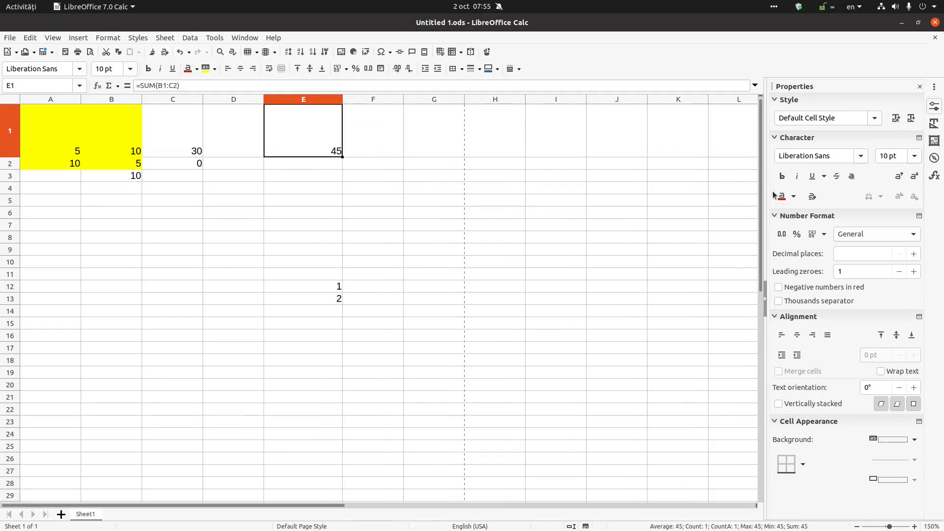
pyautogui.moveTo(897, 345)
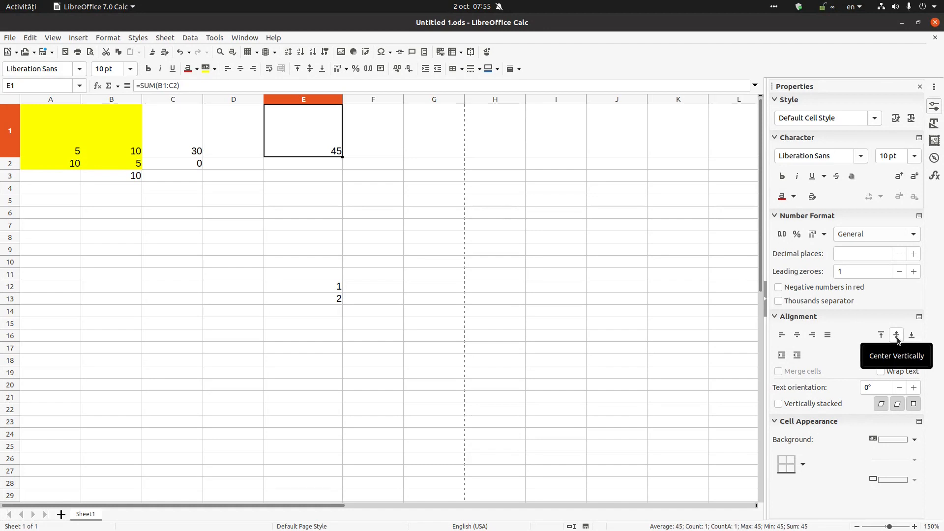
pyautogui.click(895, 336)
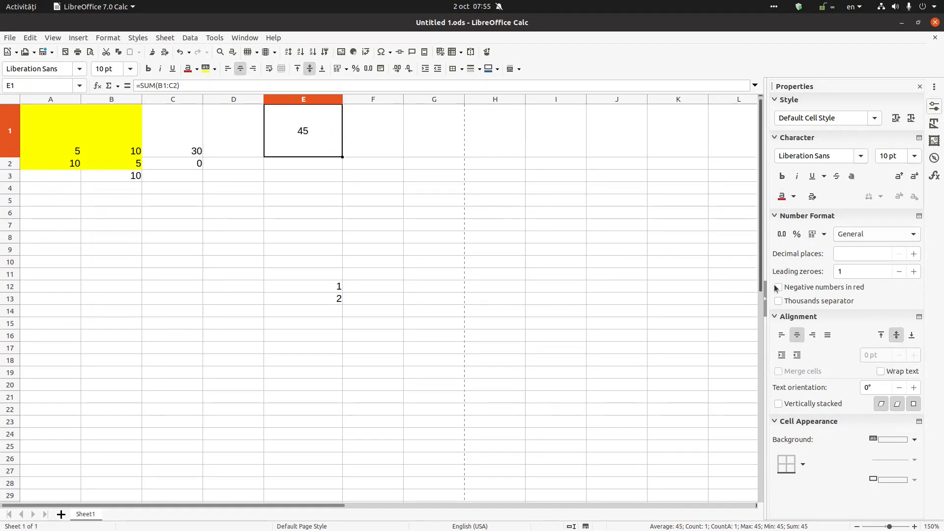
pyautogui.click(793, 196)
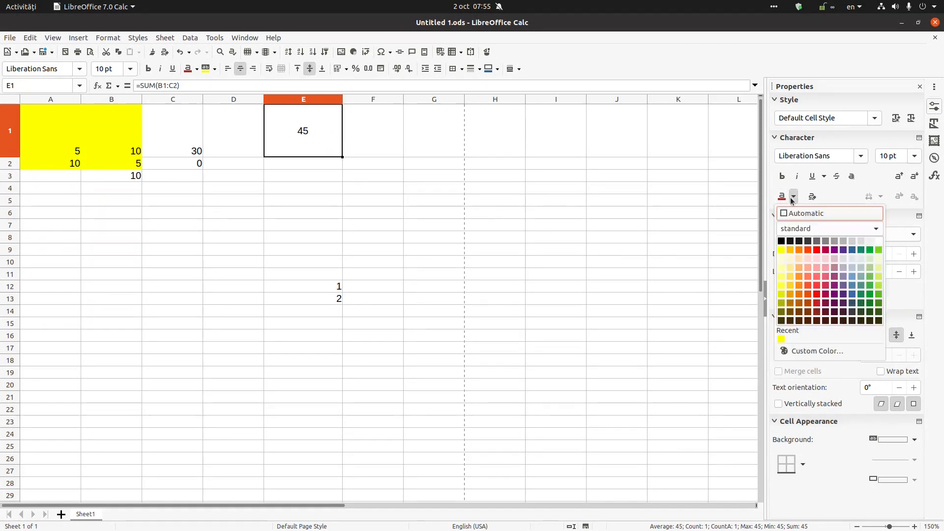
pyautogui.click(809, 250)
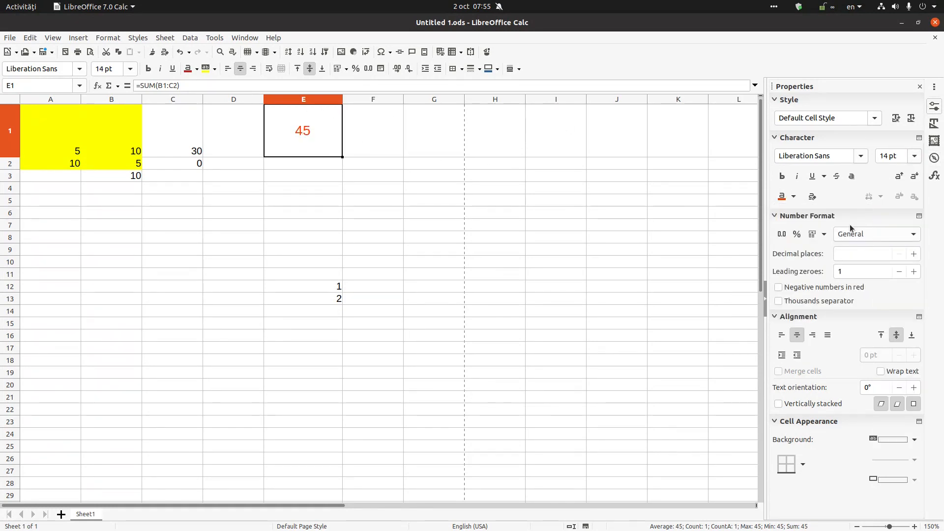
pyautogui.moveTo(812, 196)
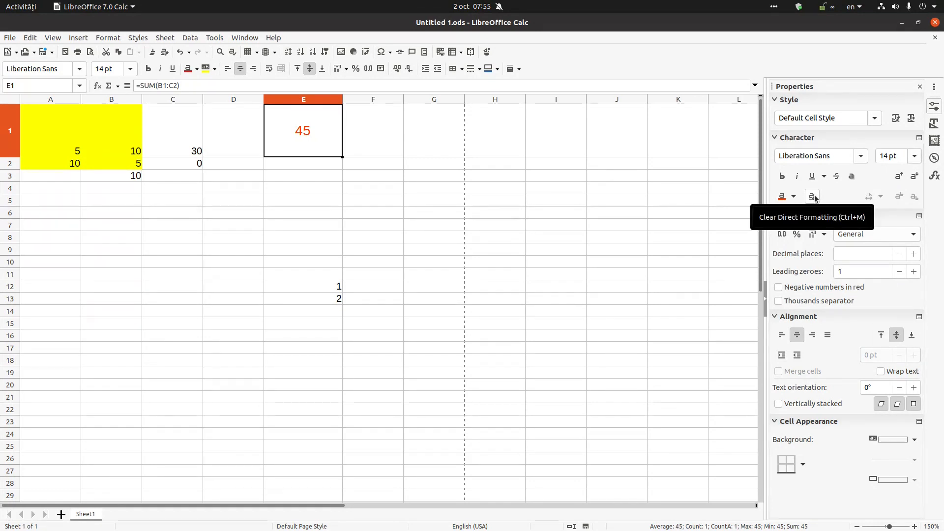
# Clear E1's direct formatting, toggle vertical stacking on and off, and enter 90.
pyautogui.click(812, 196)
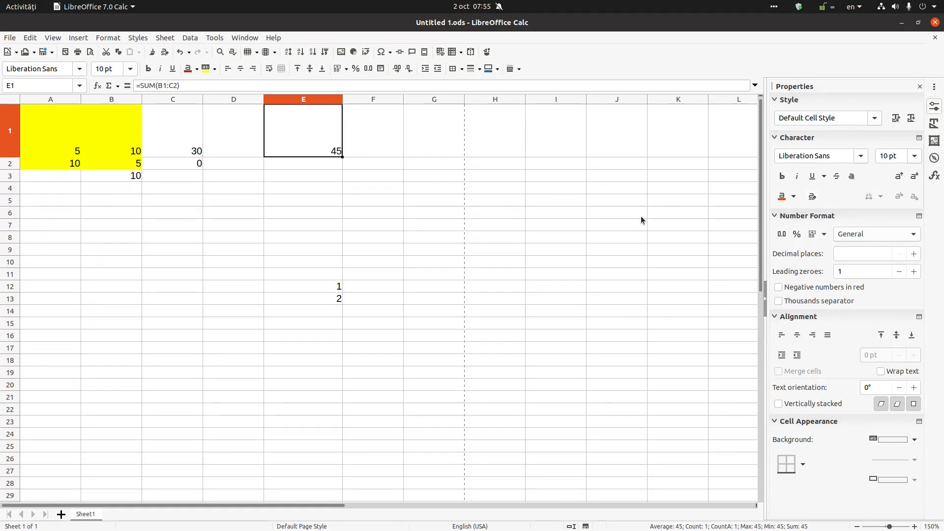
pyautogui.moveTo(771, 399)
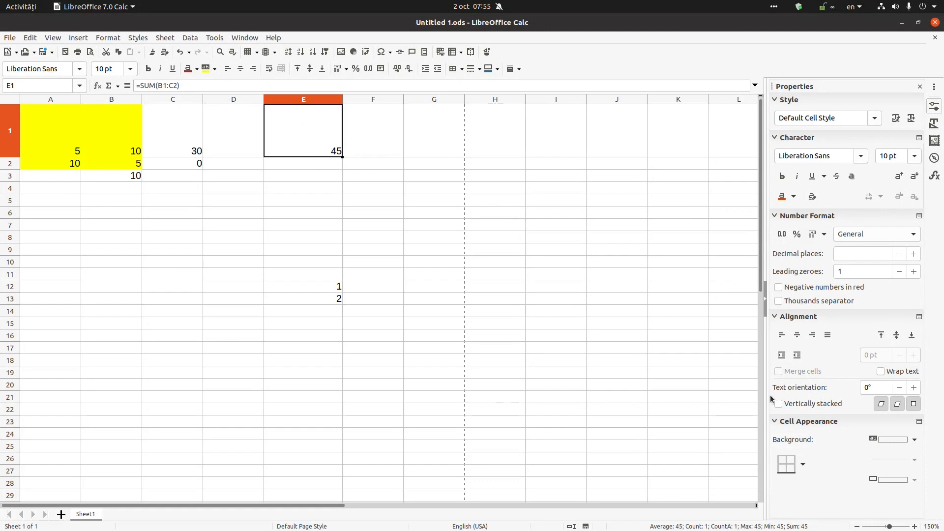
pyautogui.moveTo(352, 151)
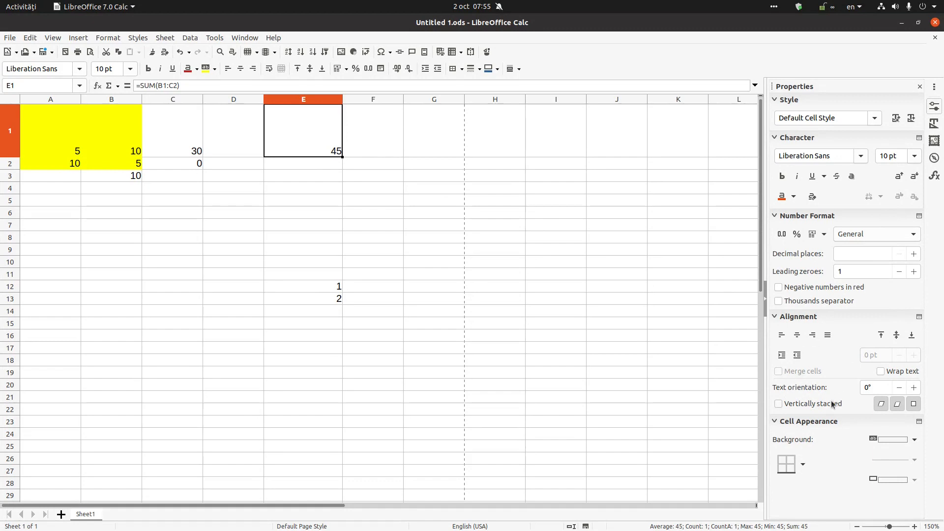
pyautogui.click(778, 403)
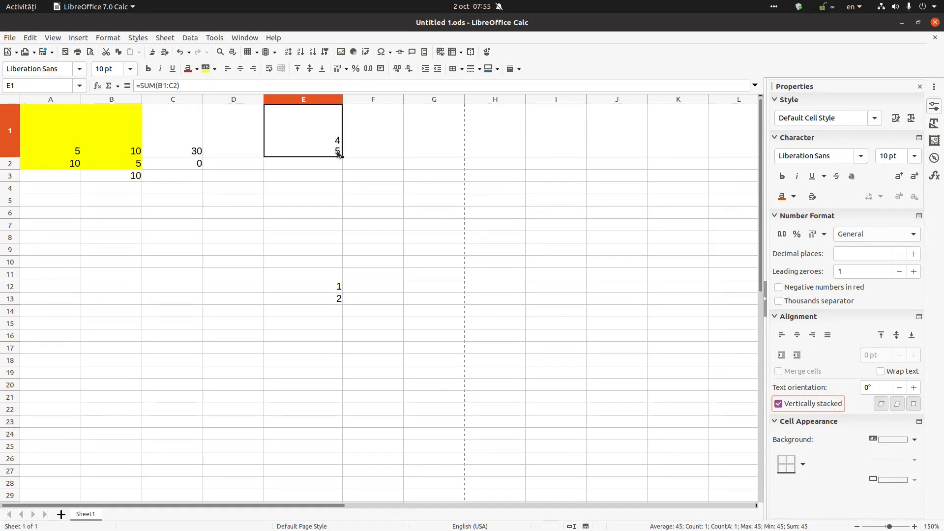
pyautogui.click(779, 403)
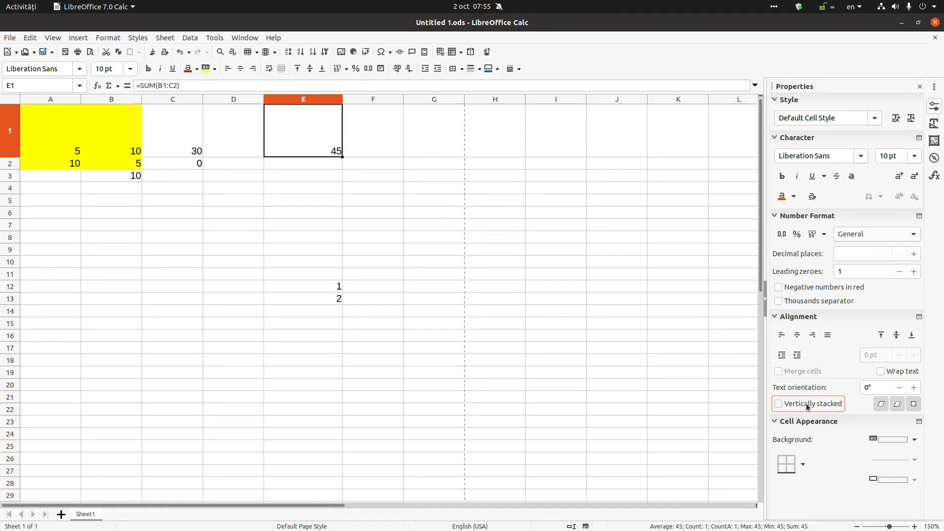
pyautogui.write('90')
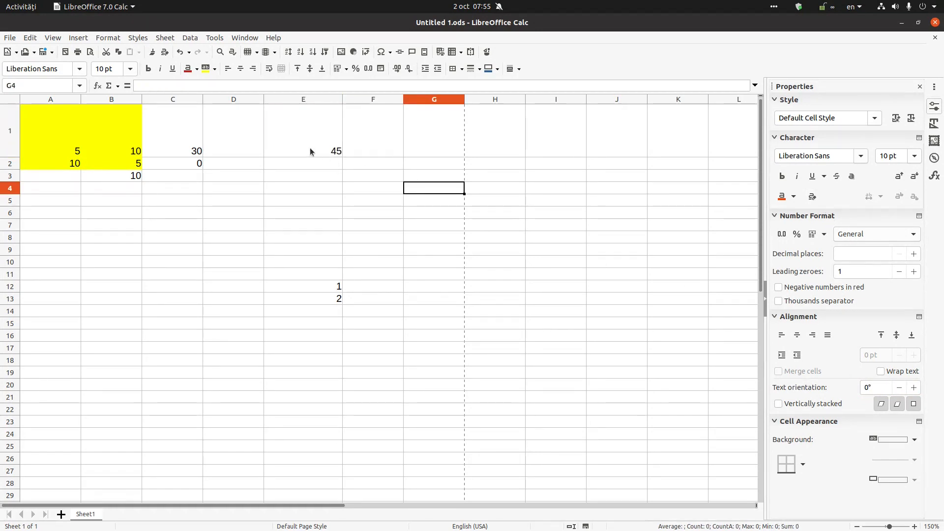
pyautogui.click(303, 99)
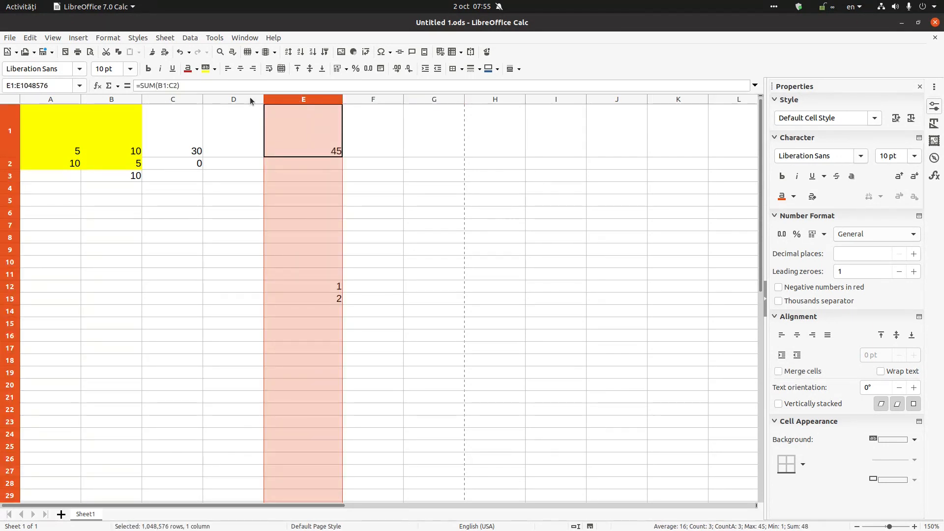
pyautogui.moveTo(15, 183)
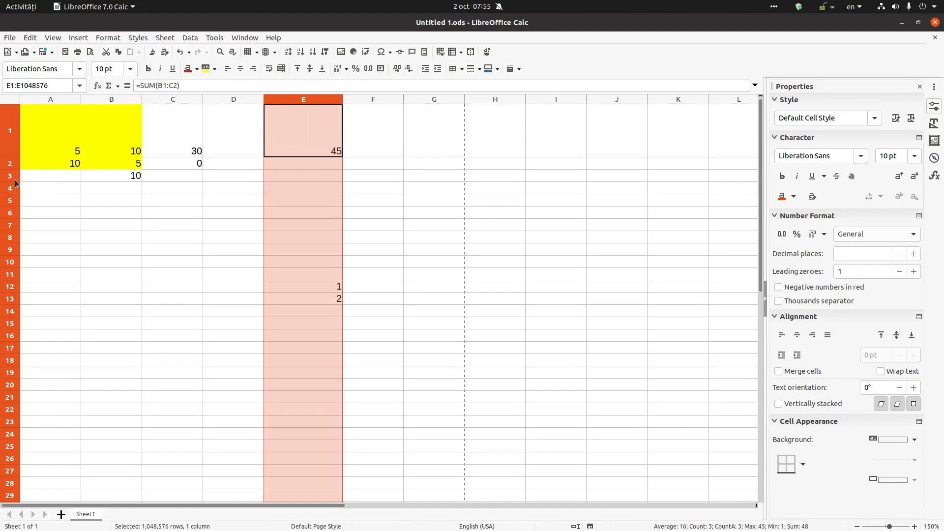
pyautogui.click(9, 200)
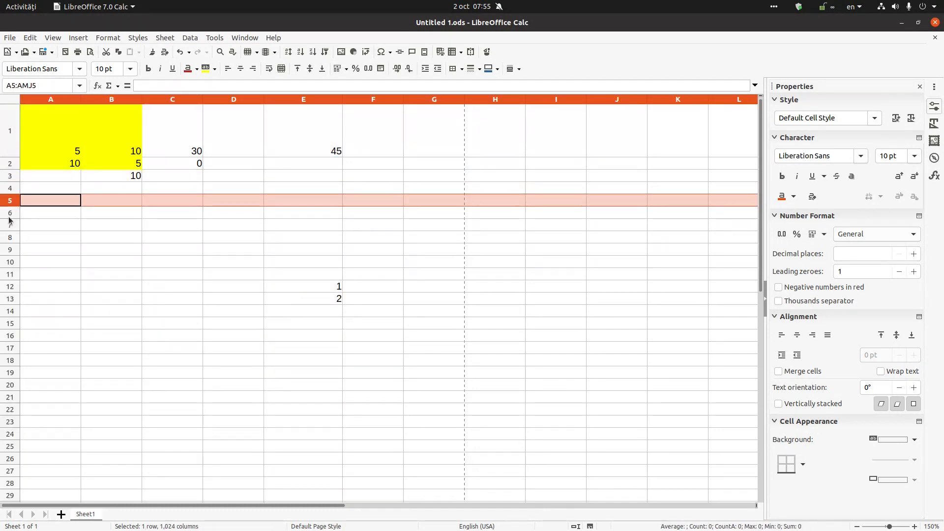
pyautogui.click(10, 212)
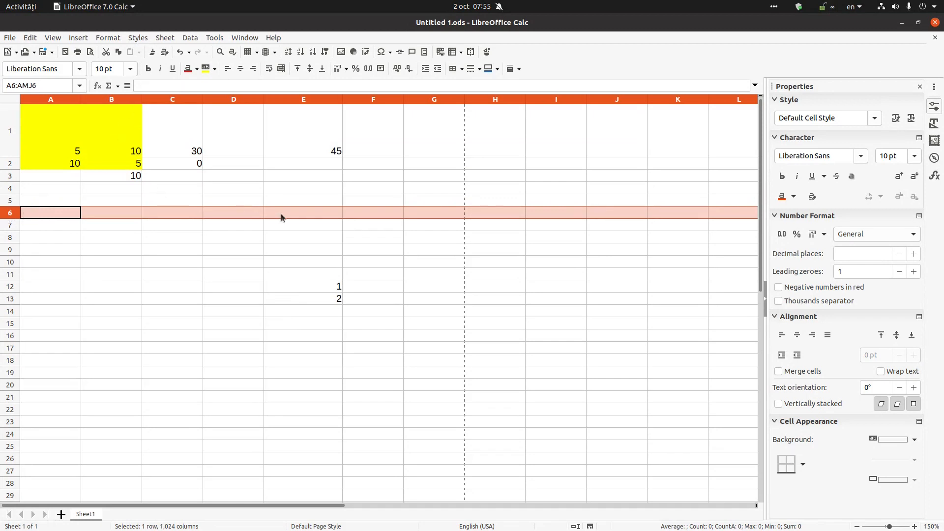
pyautogui.click(302, 212)
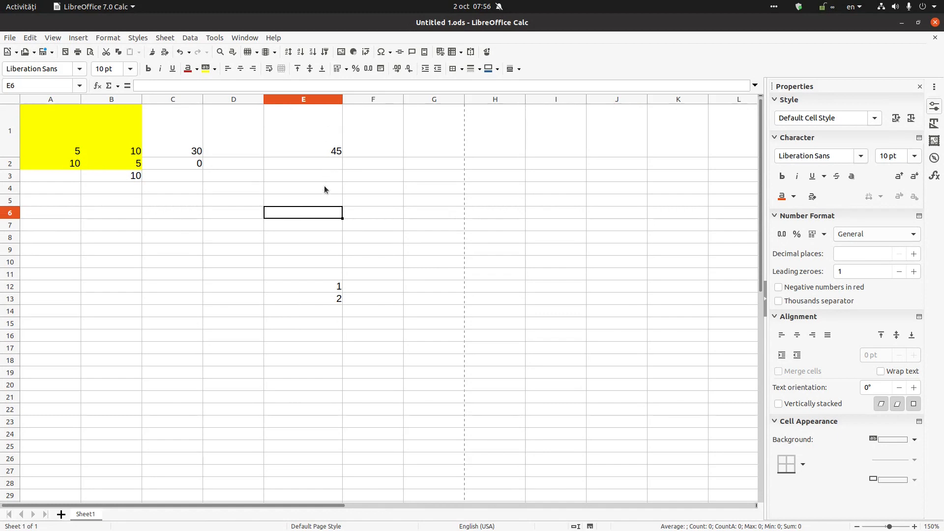
pyautogui.moveTo(185, 435)
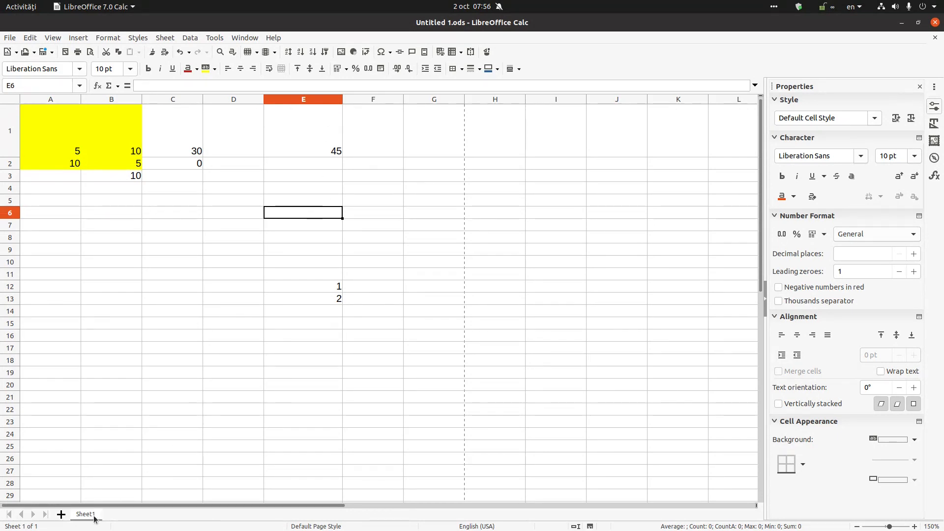
# Rename Sheet1 to A, add sheets B and C, and move B before A.
pyautogui.rightClick(85, 514)
pyautogui.write('A')
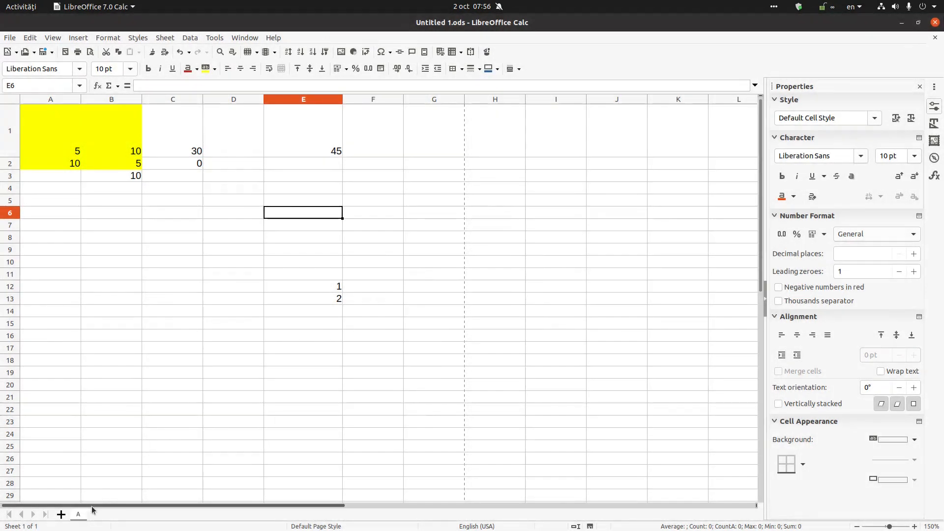
pyautogui.click(100, 514)
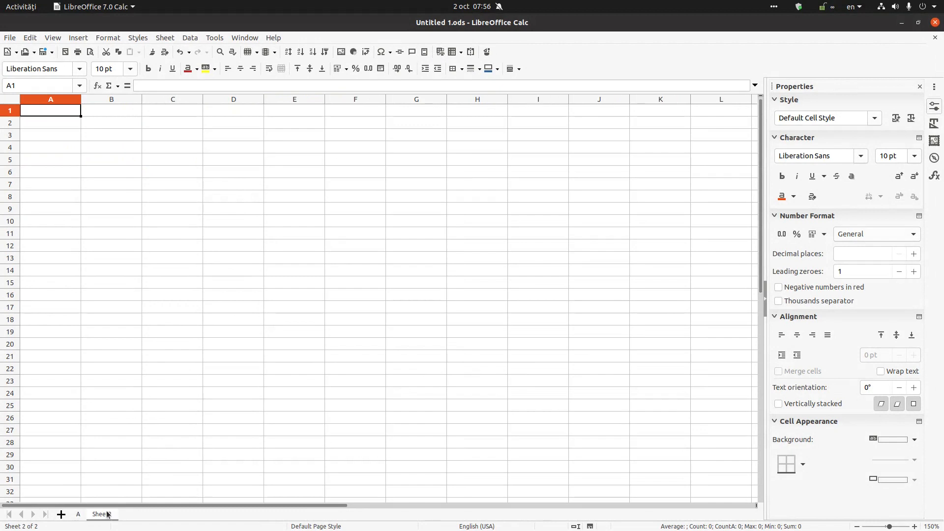
pyautogui.doubleClick(102, 513)
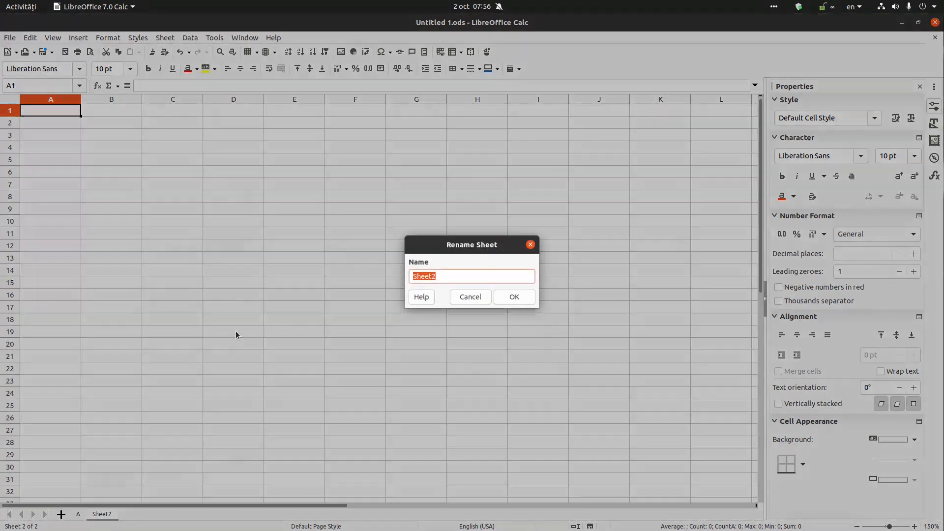
pyautogui.click(513, 296)
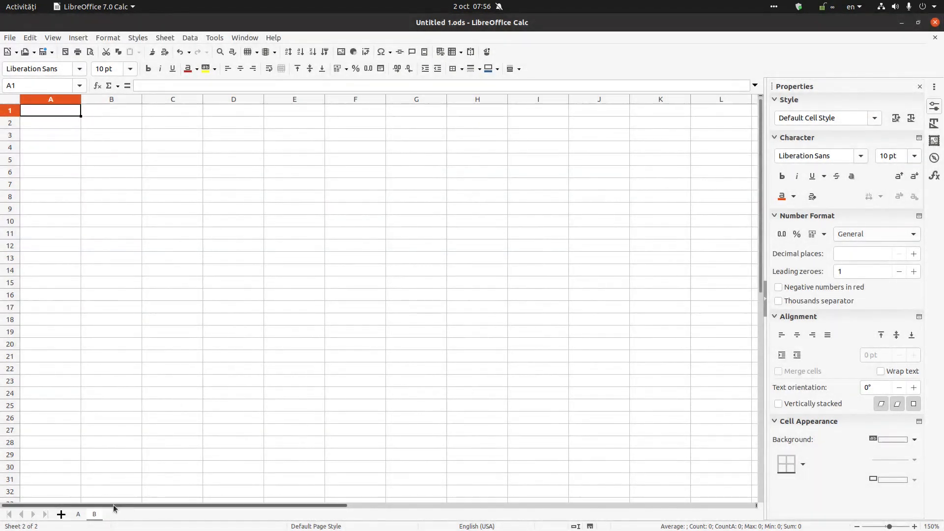
pyautogui.rightClick(115, 514)
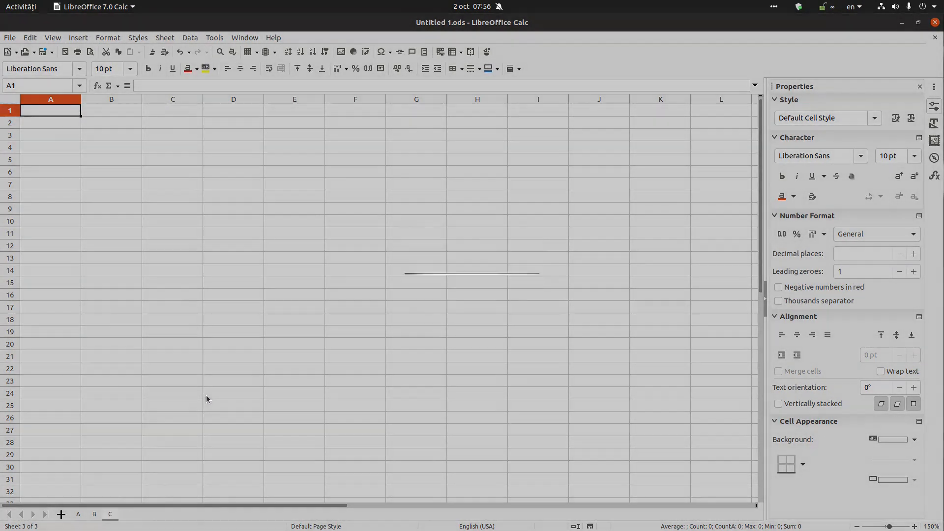
pyautogui.click(94, 513)
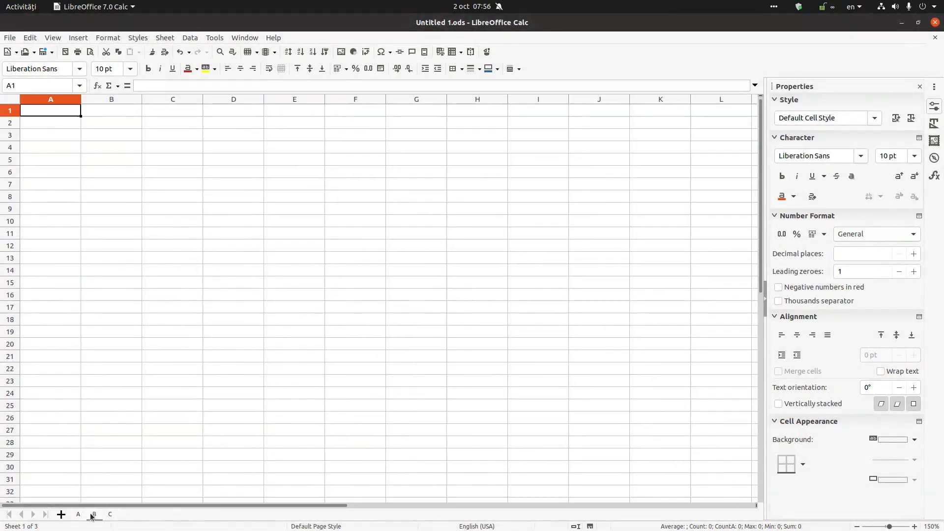
pyautogui.click(94, 514)
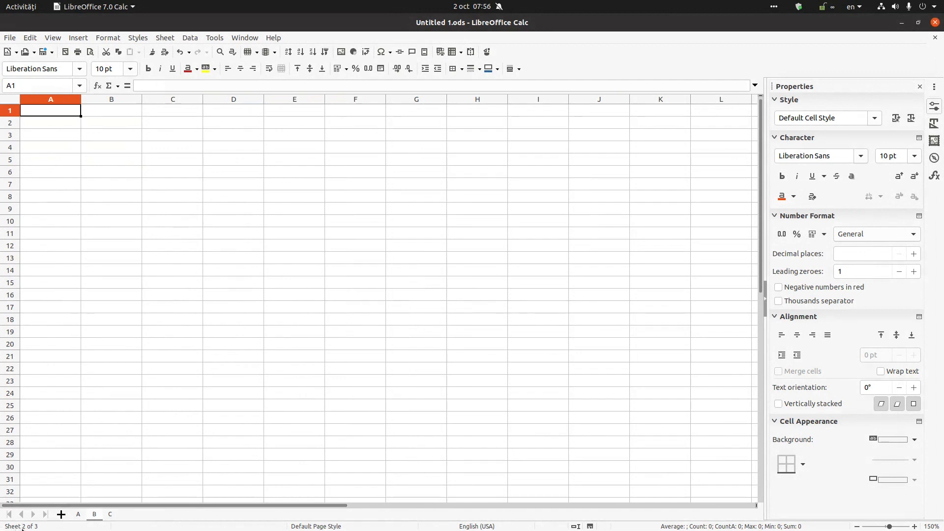
pyautogui.click(110, 270)
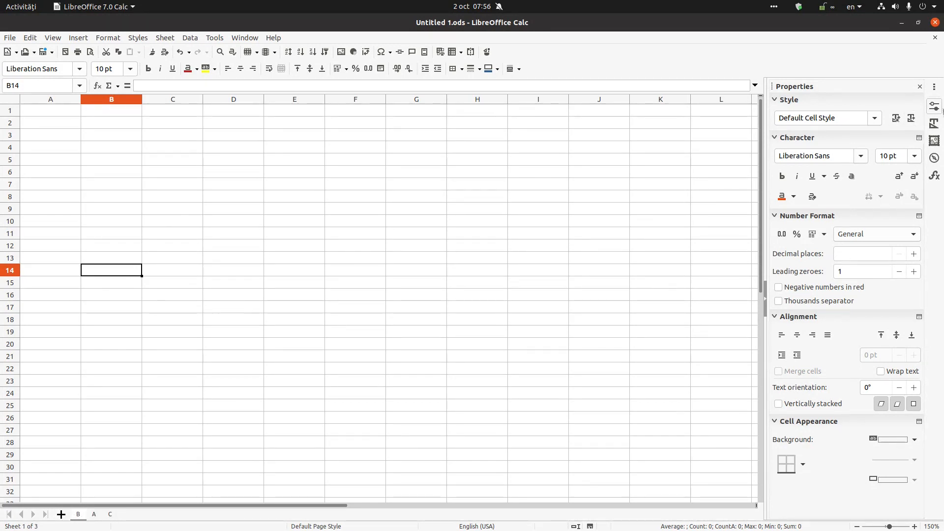
# Show the Navigator's sheets and range names and jump to MySelection on sheet A.
pyautogui.click(933, 157)
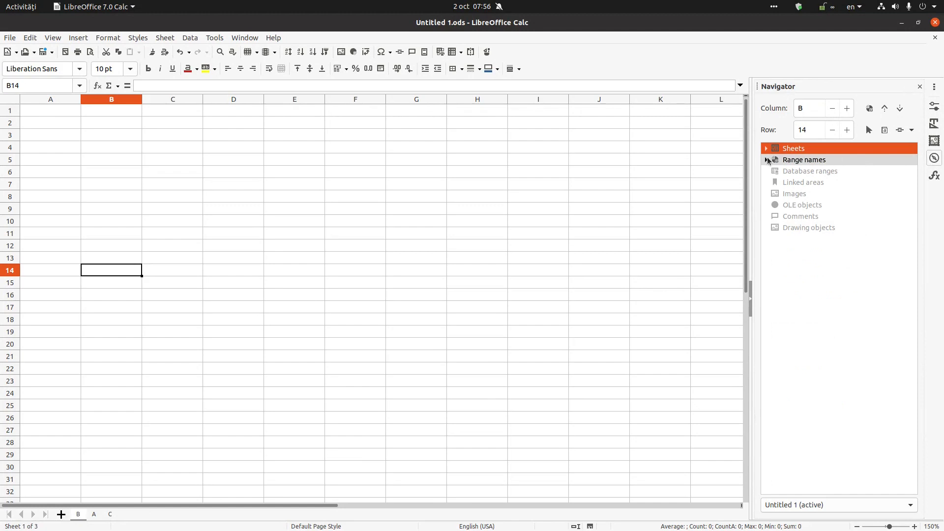
pyautogui.click(765, 148)
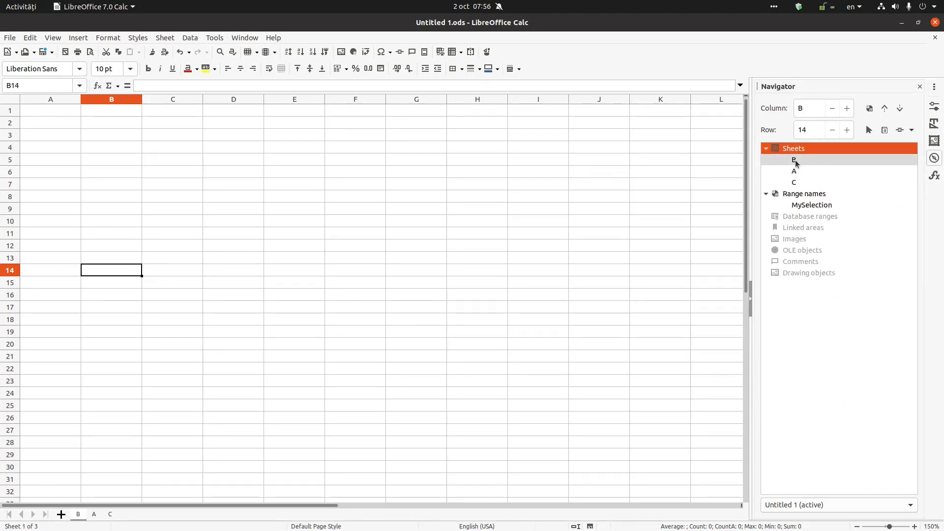
pyautogui.click(794, 159)
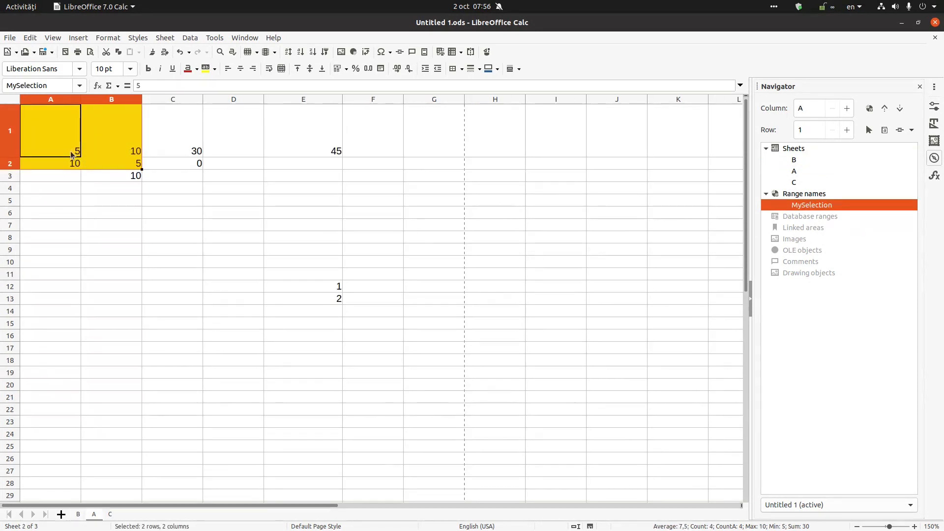
pyautogui.moveTo(295, 177)
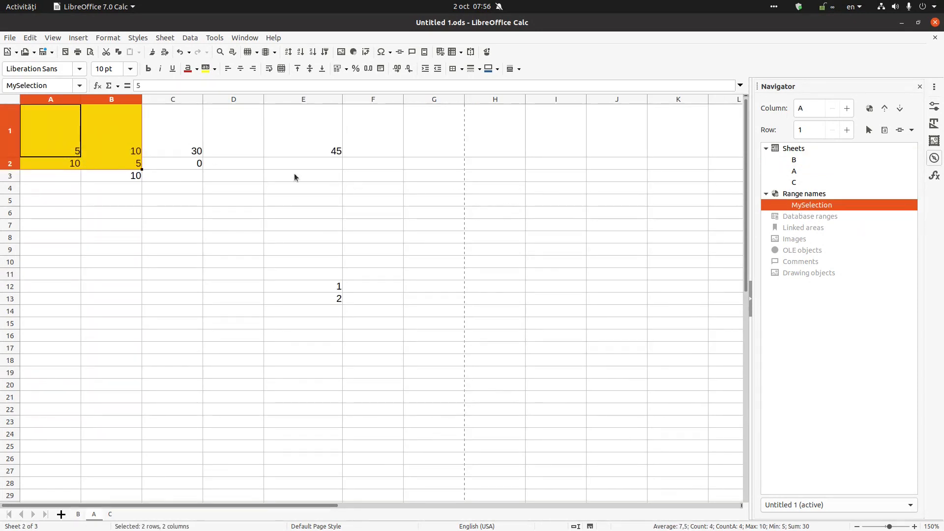
pyautogui.click(111, 131)
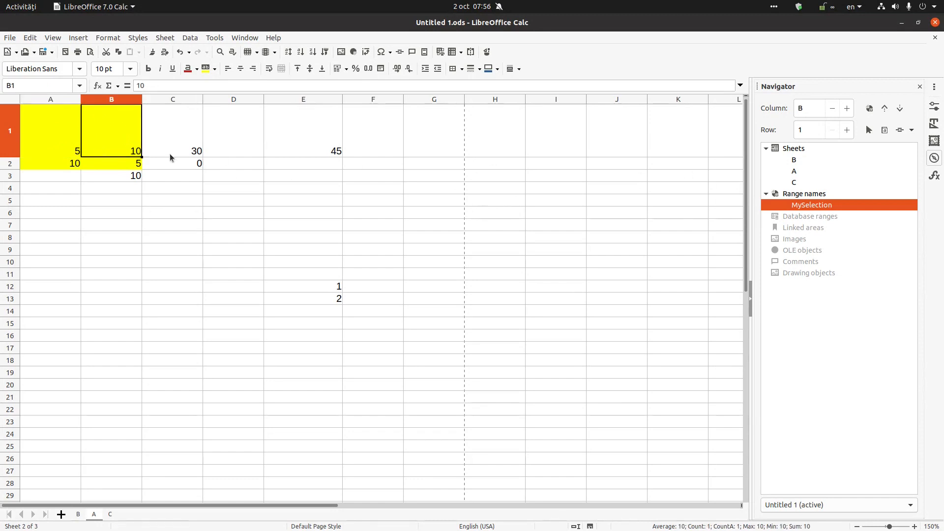
pyautogui.click(212, 68)
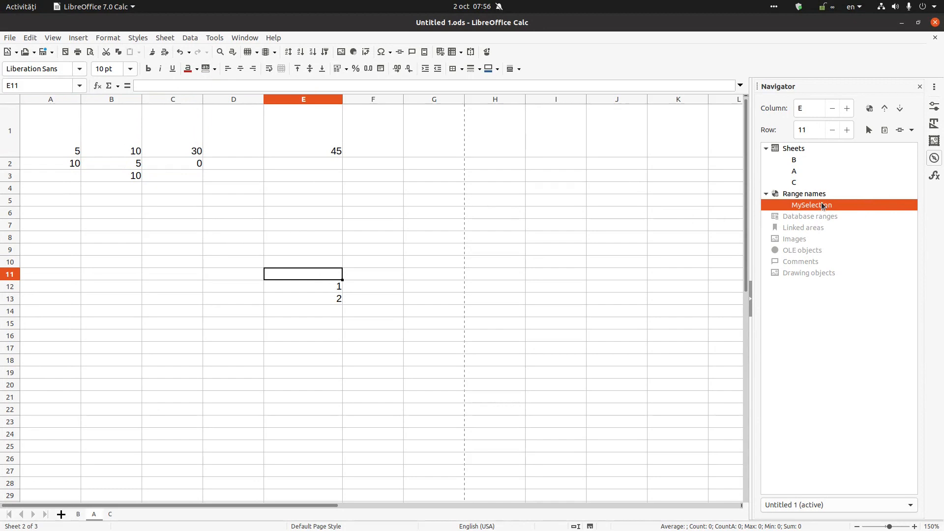
pyautogui.doubleClick(810, 204)
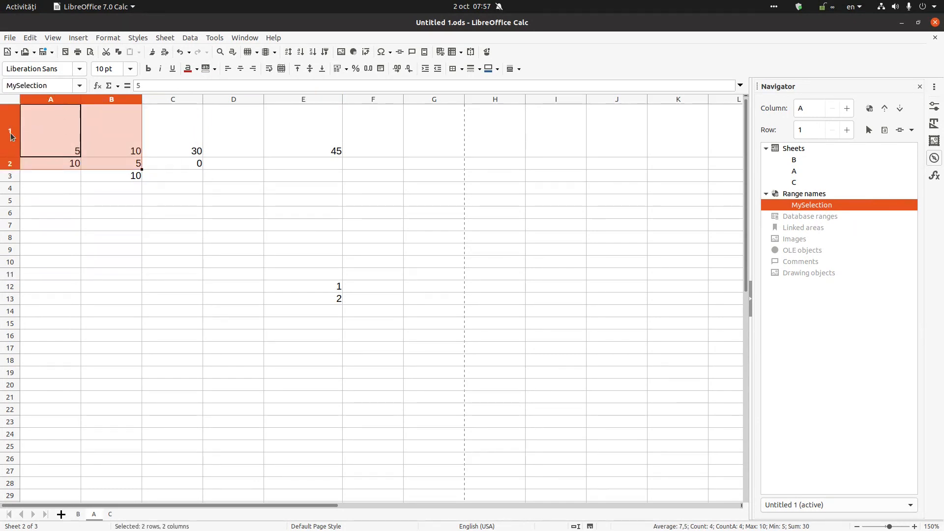
pyautogui.click(372, 175)
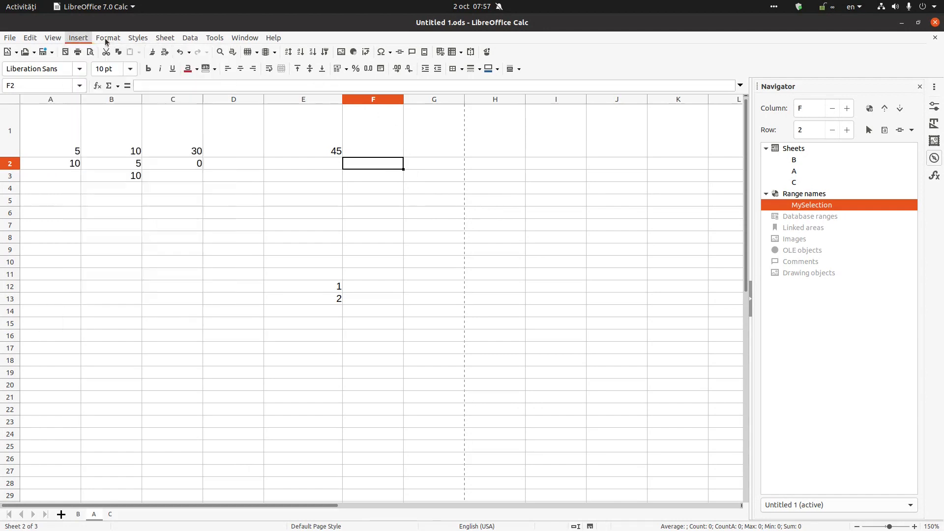
# Switch the sidebar from the Navigator to the cell Styles list, then collapse its contents.
pyautogui.click(77, 38)
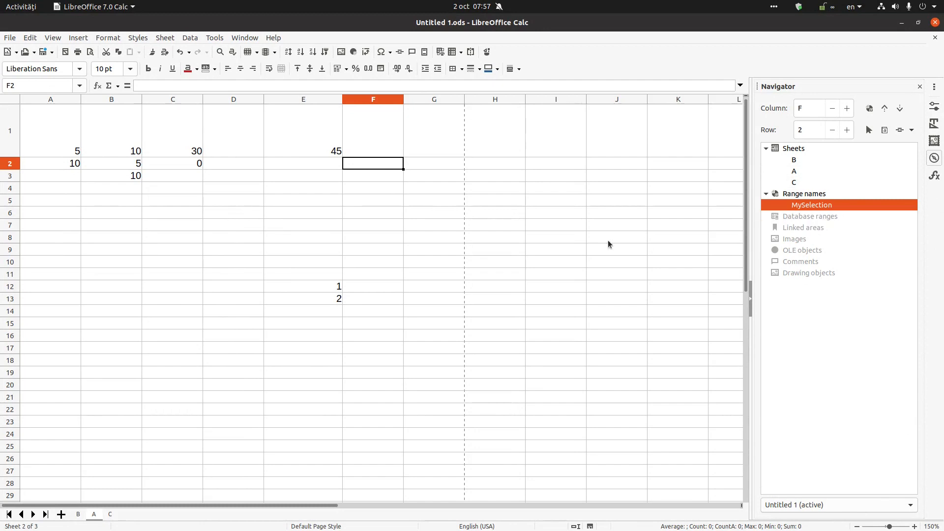
pyautogui.moveTo(828, 330)
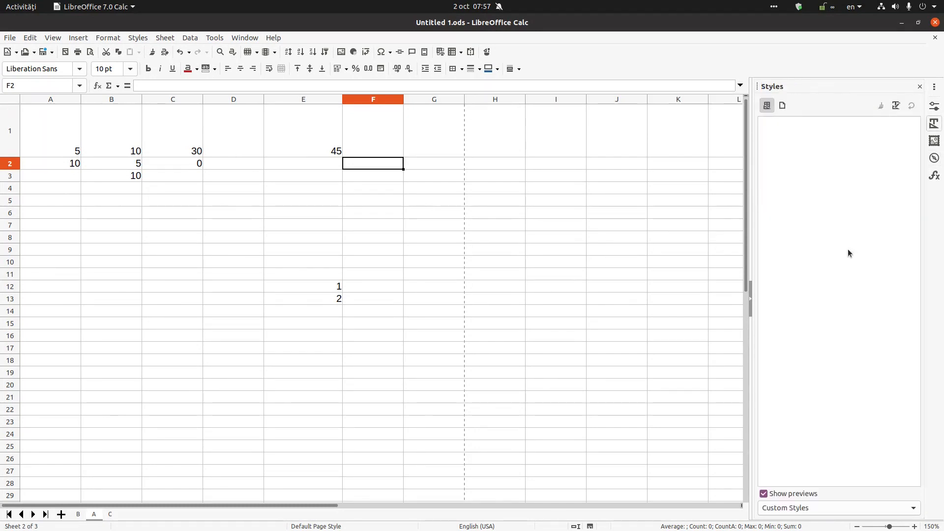
pyautogui.click(920, 86)
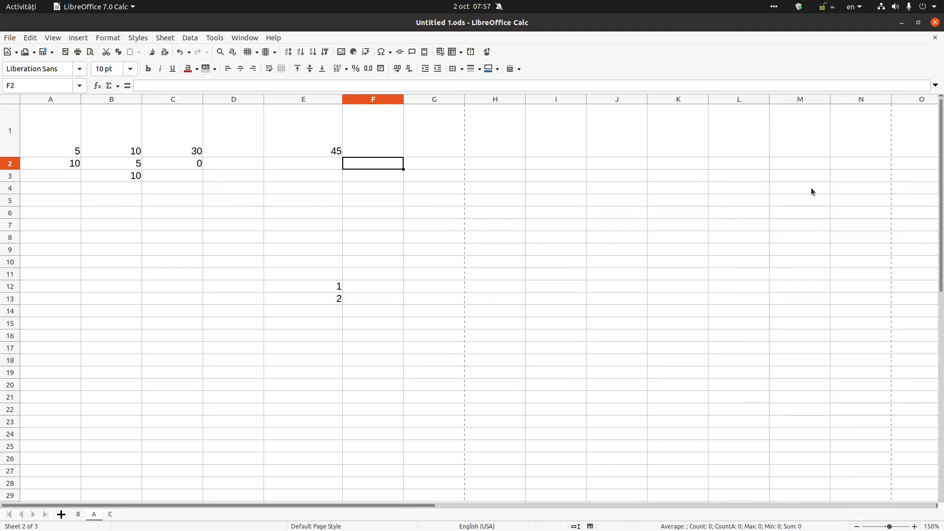
pyautogui.click(615, 225)
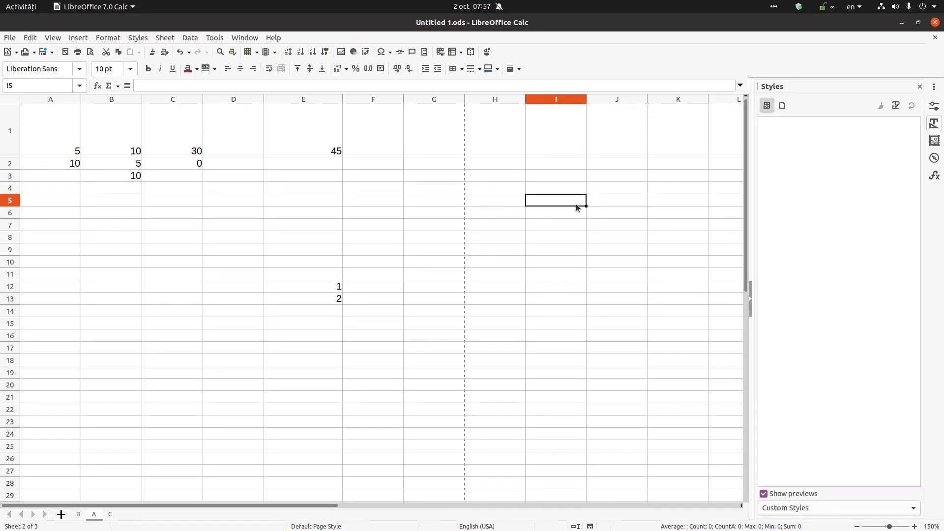
# Show the About LibreOffice window with version 7.0.1.2 from the Help menu.
pyautogui.click(273, 37)
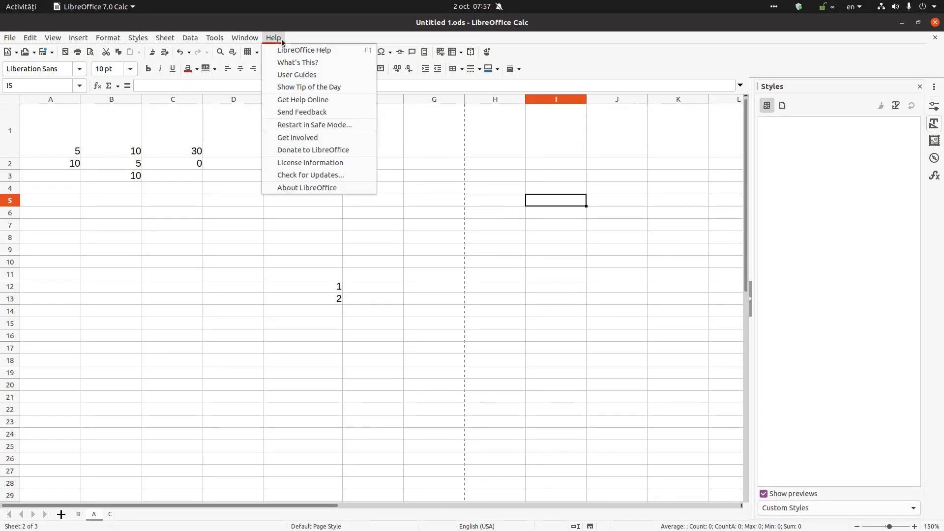
pyautogui.click(306, 187)
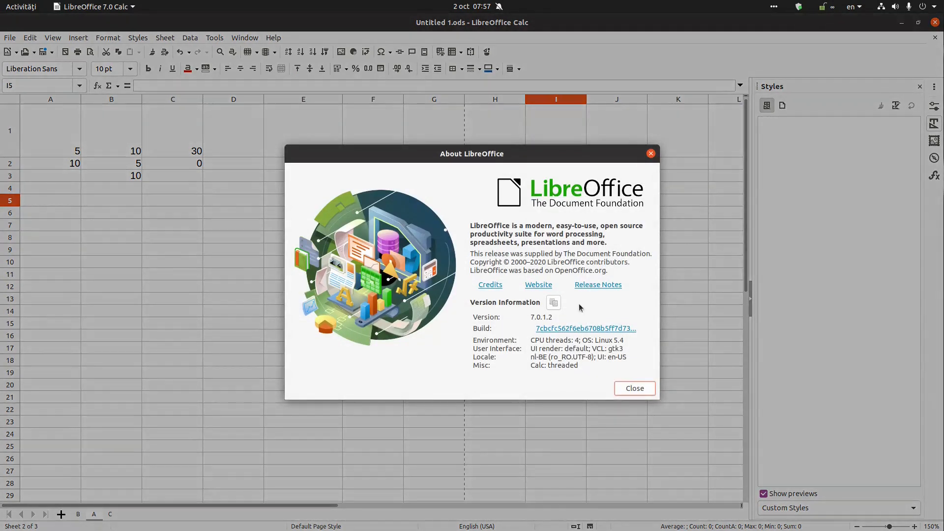
pyautogui.moveTo(542, 323)
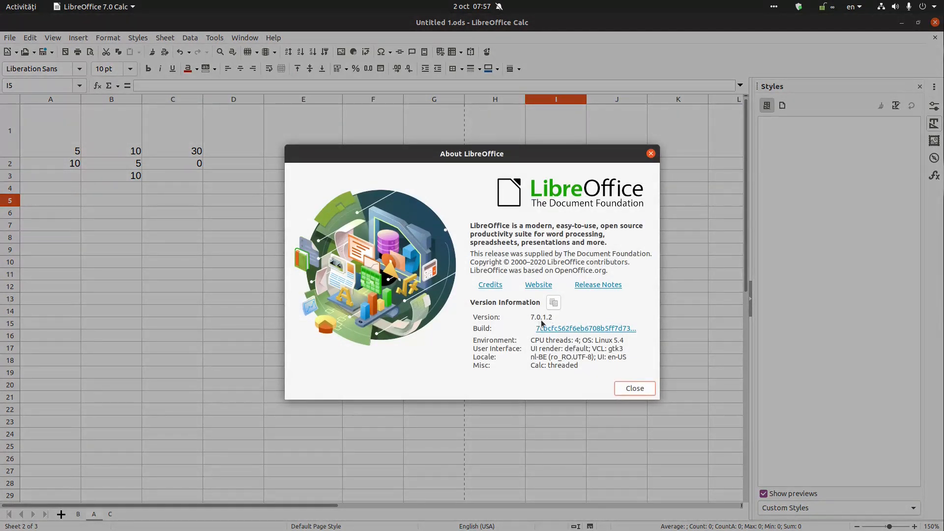
pyautogui.moveTo(566, 316)
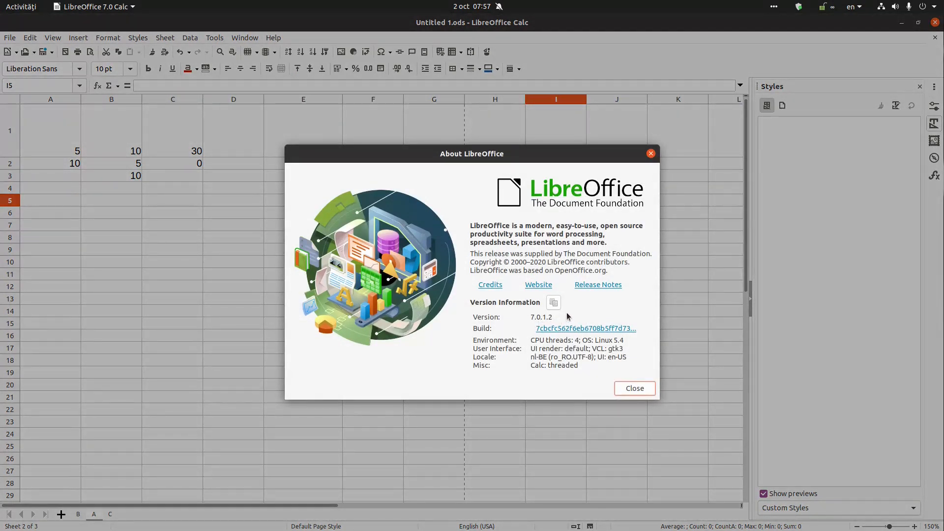